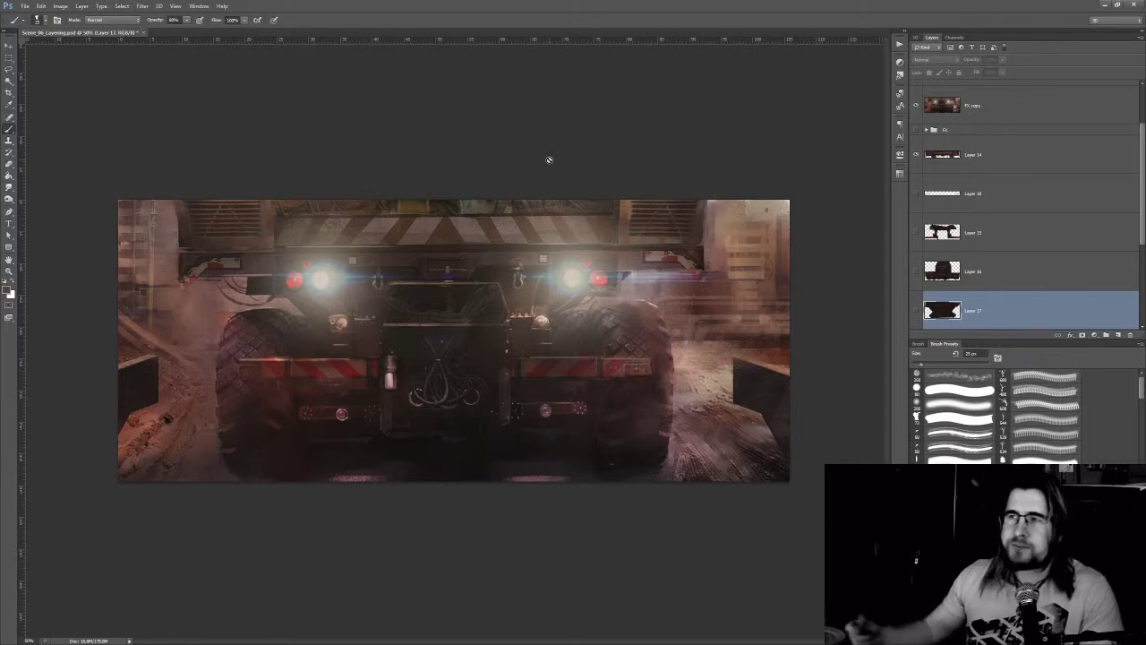
{"action": "mouse_move", "coordinate": [544, 158]}
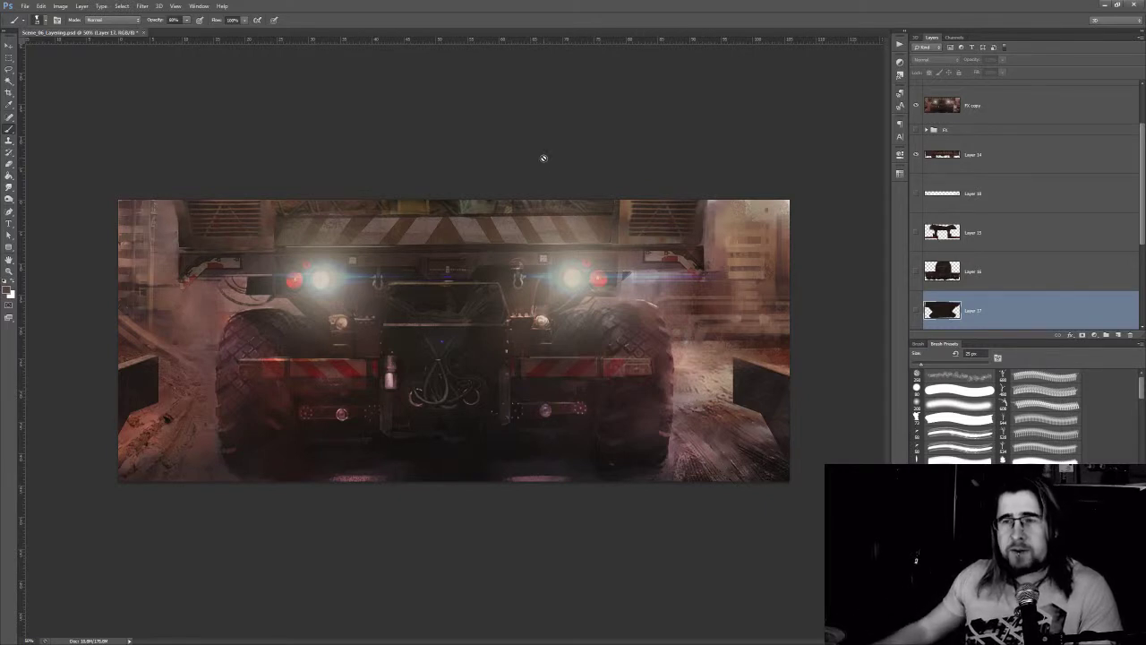
{"action": "mouse_move", "coordinate": [516, 193]}
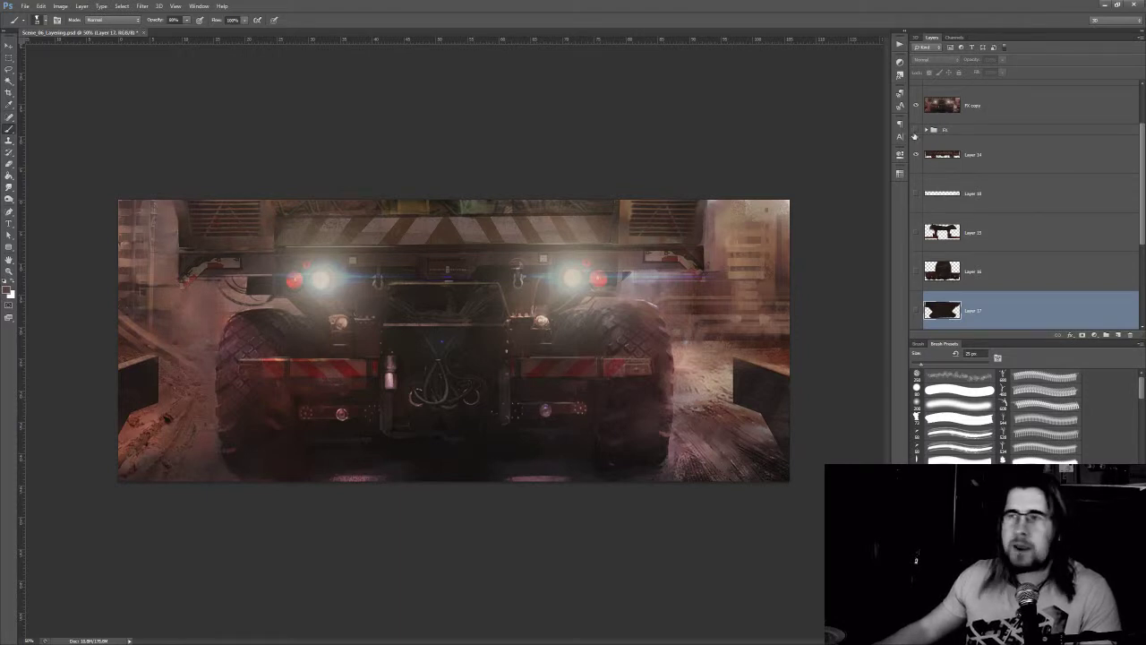
Hide FX copy and the upper overlay layers, leaving truck body Layers 15–17 visible
{"action": "left_click", "coordinate": [915, 106]}
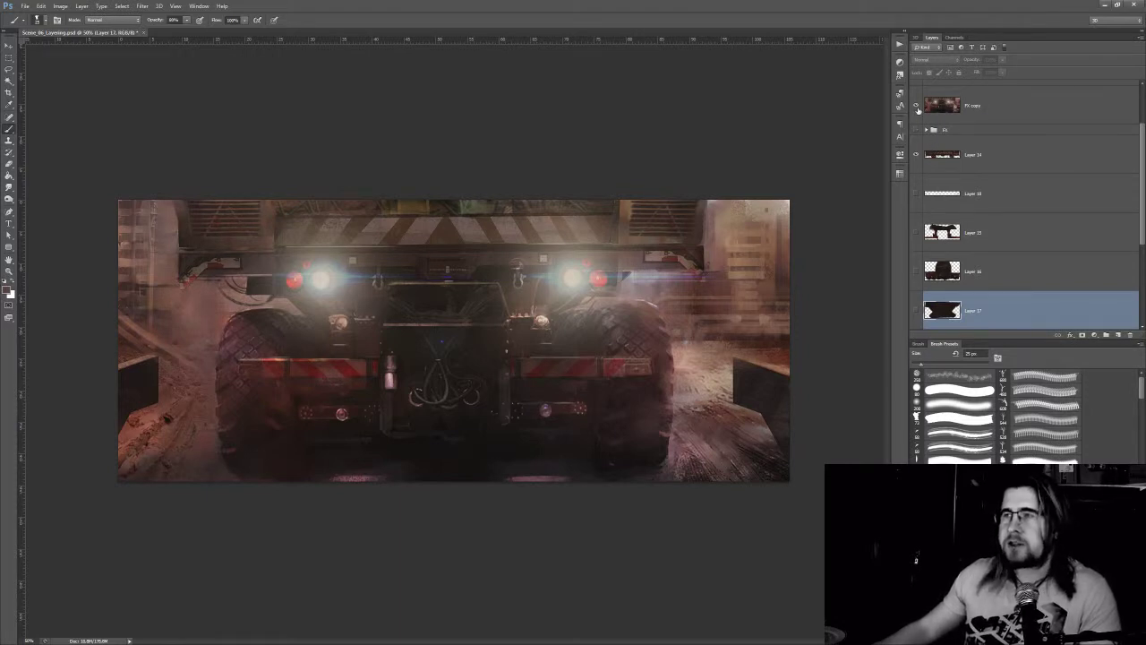
{"action": "mouse_move", "coordinate": [916, 106]}
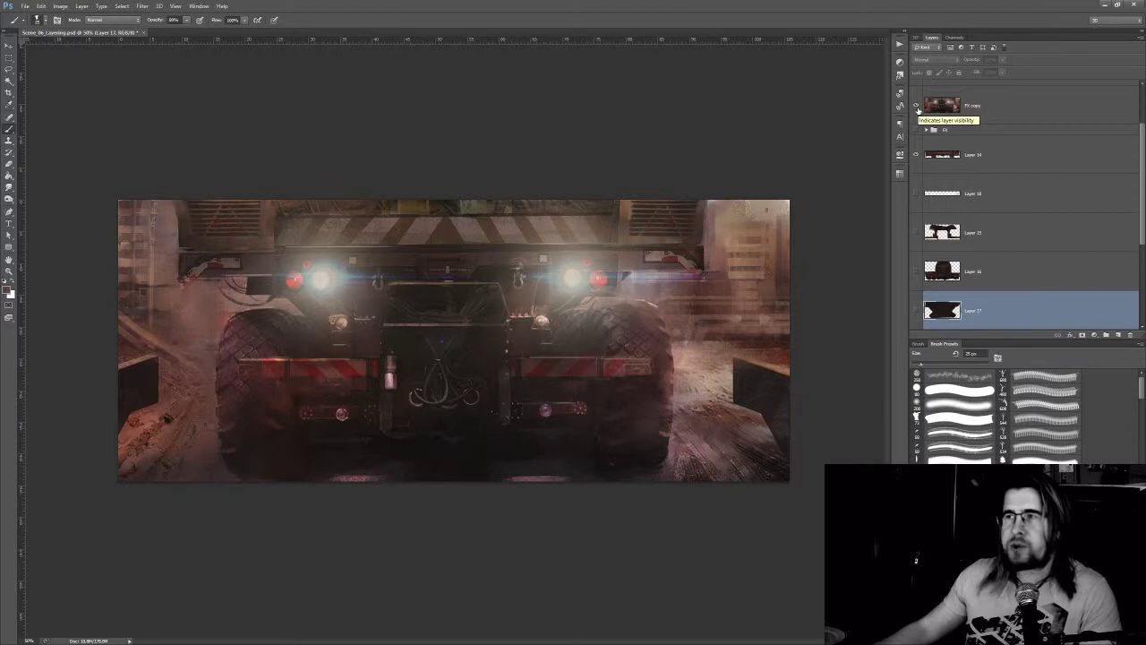
{"action": "left_click", "coordinate": [915, 105]}
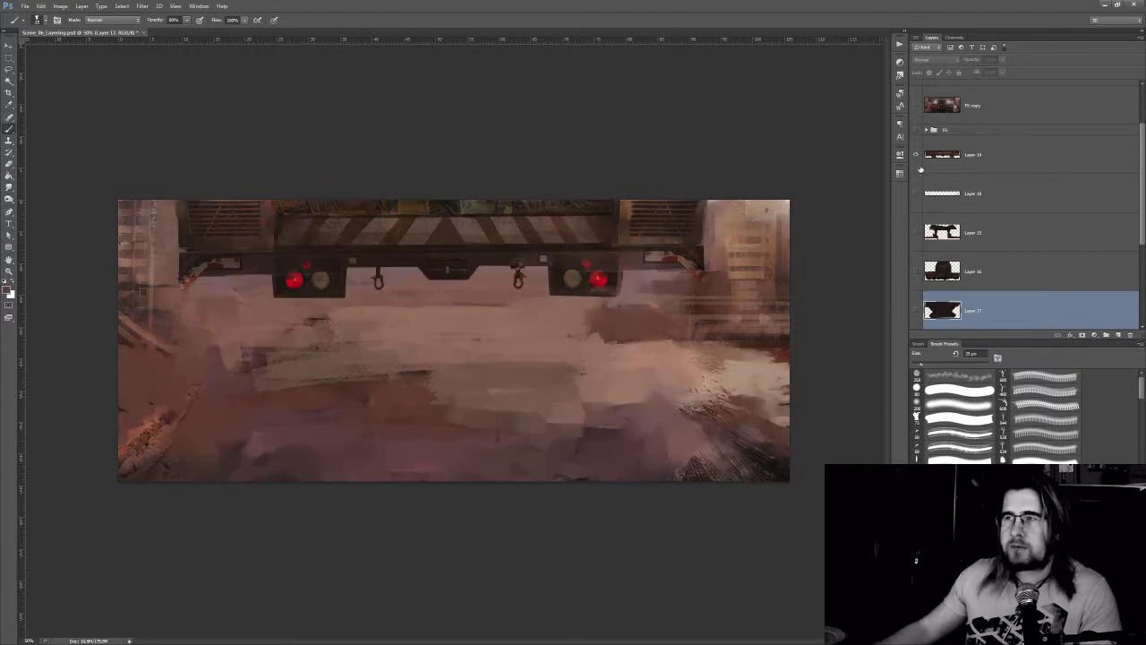
{"action": "left_click", "coordinate": [915, 154]}
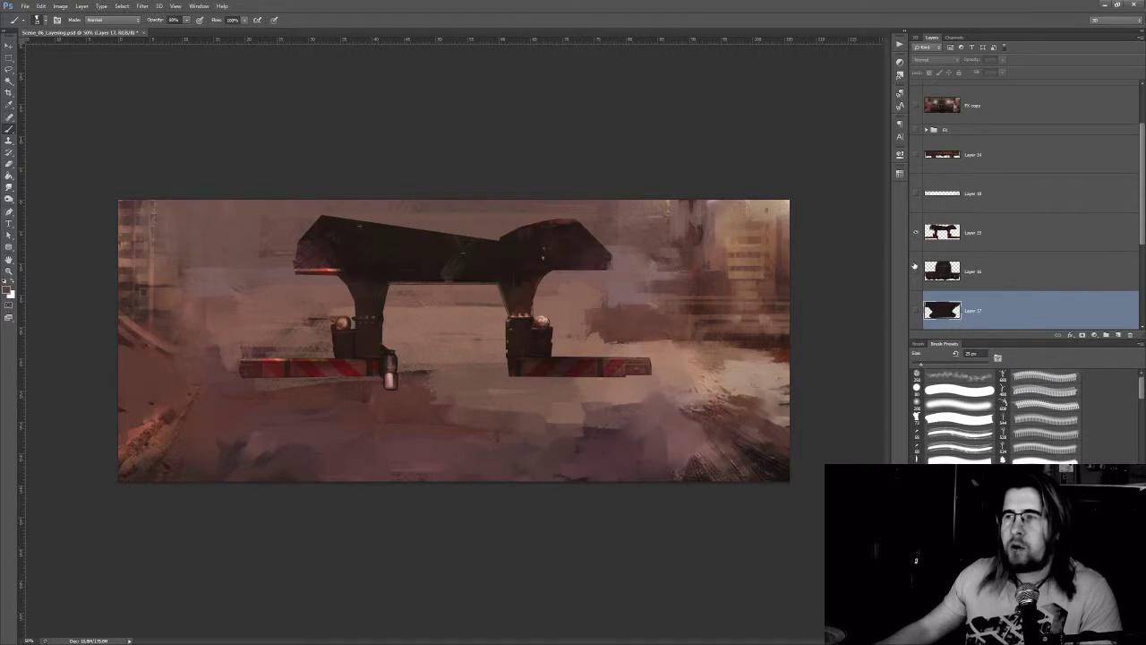
{"action": "left_click", "coordinate": [915, 311]}
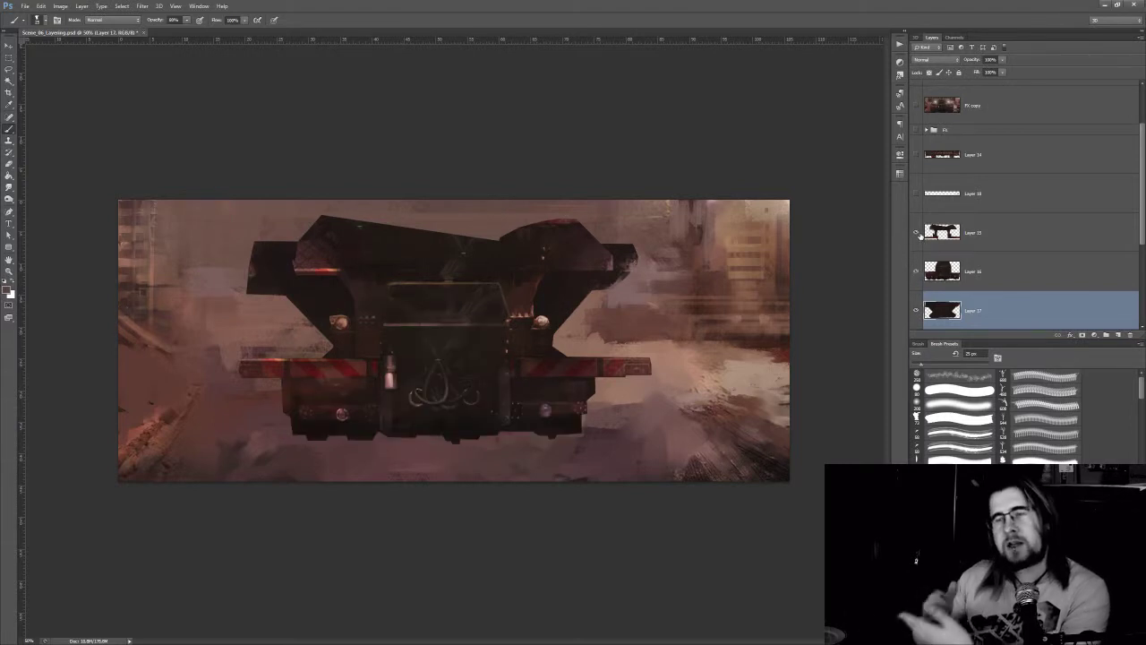
{"action": "mouse_move", "coordinate": [916, 232]}
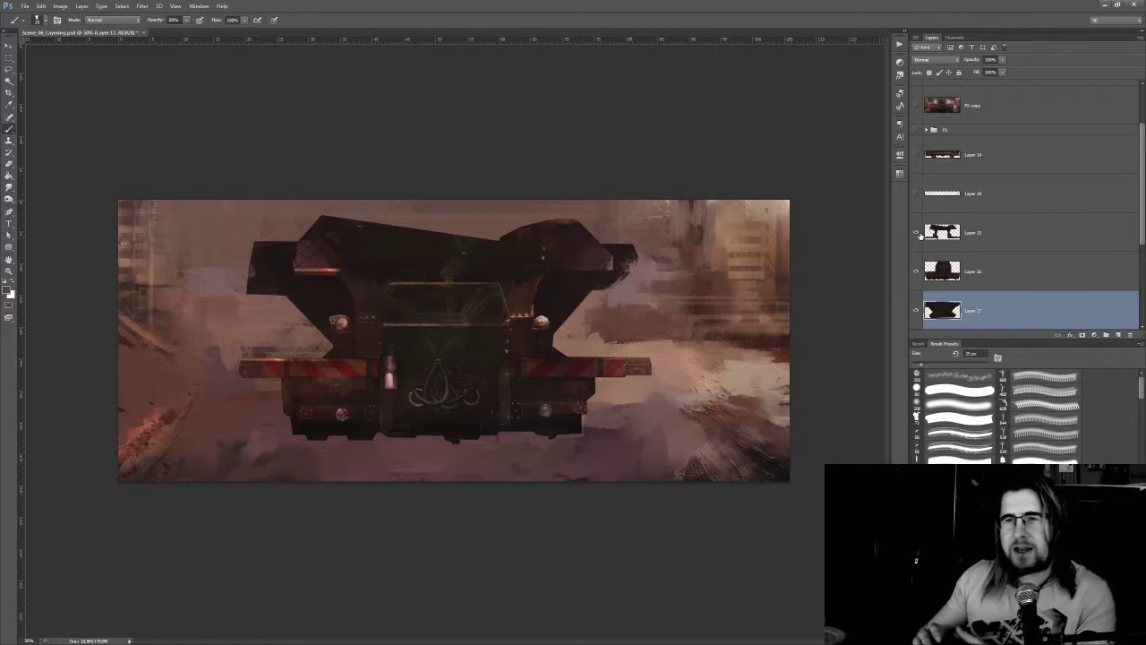
{"action": "left_click", "coordinate": [916, 154]}
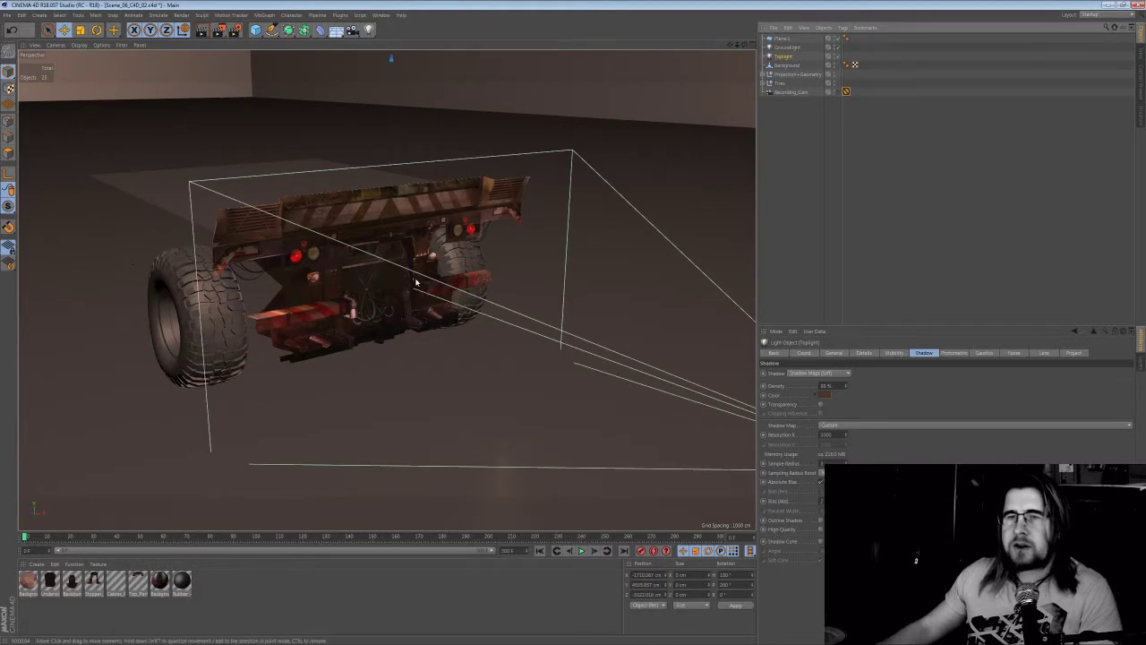
{"action": "left_click_drag", "start_coordinate": [417, 282], "coordinate": [391, 253]}
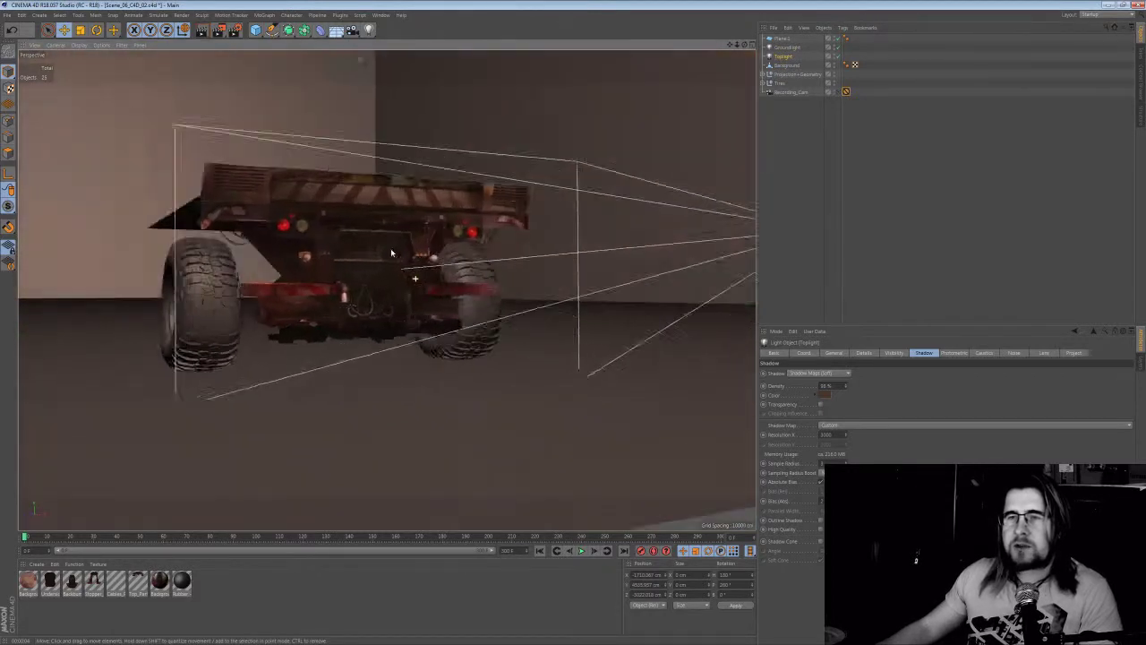
{"action": "left_click_drag", "start_coordinate": [394, 251], "coordinate": [376, 264]}
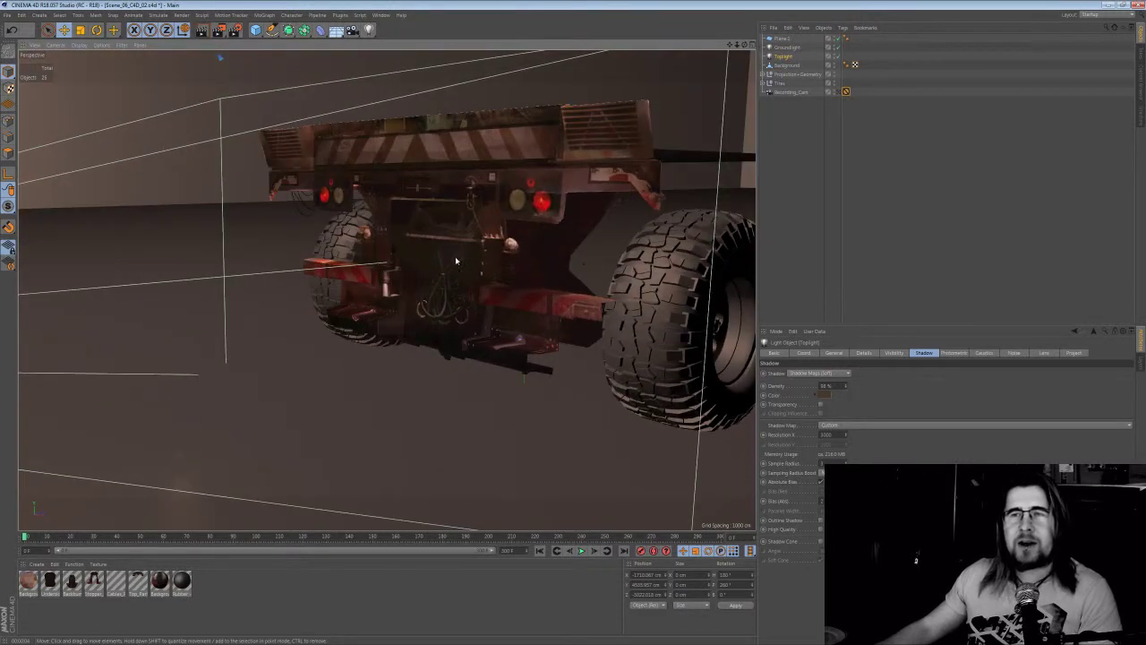
{"action": "left_click_drag", "start_coordinate": [457, 260], "coordinate": [417, 273]}
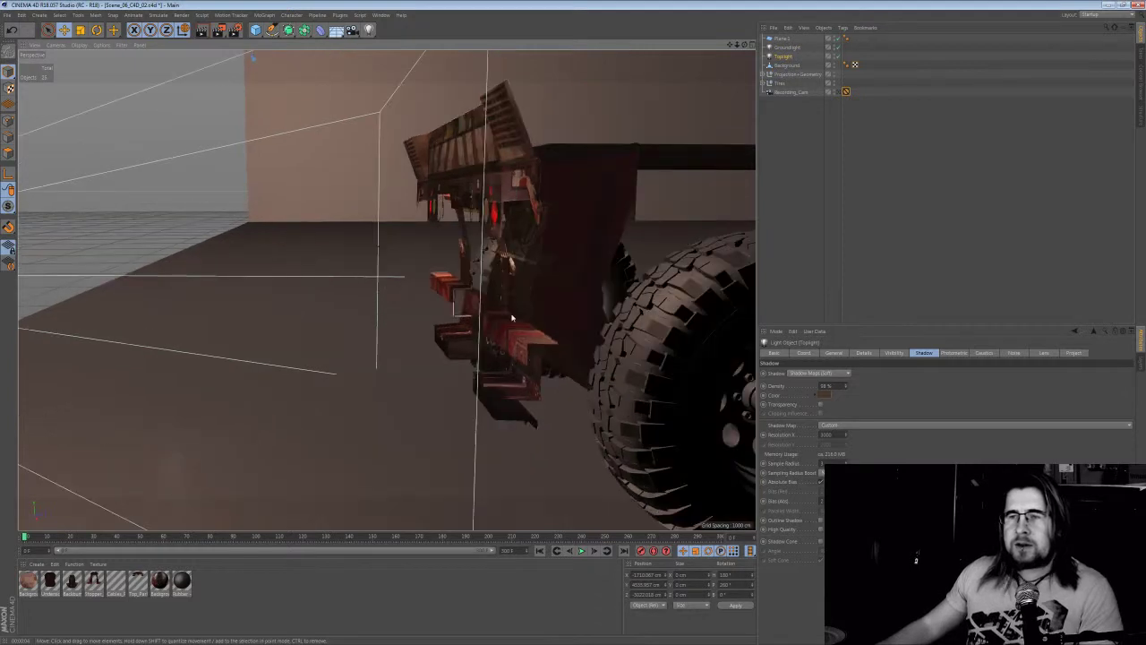
{"action": "left_click_drag", "start_coordinate": [512, 317], "coordinate": [500, 336]}
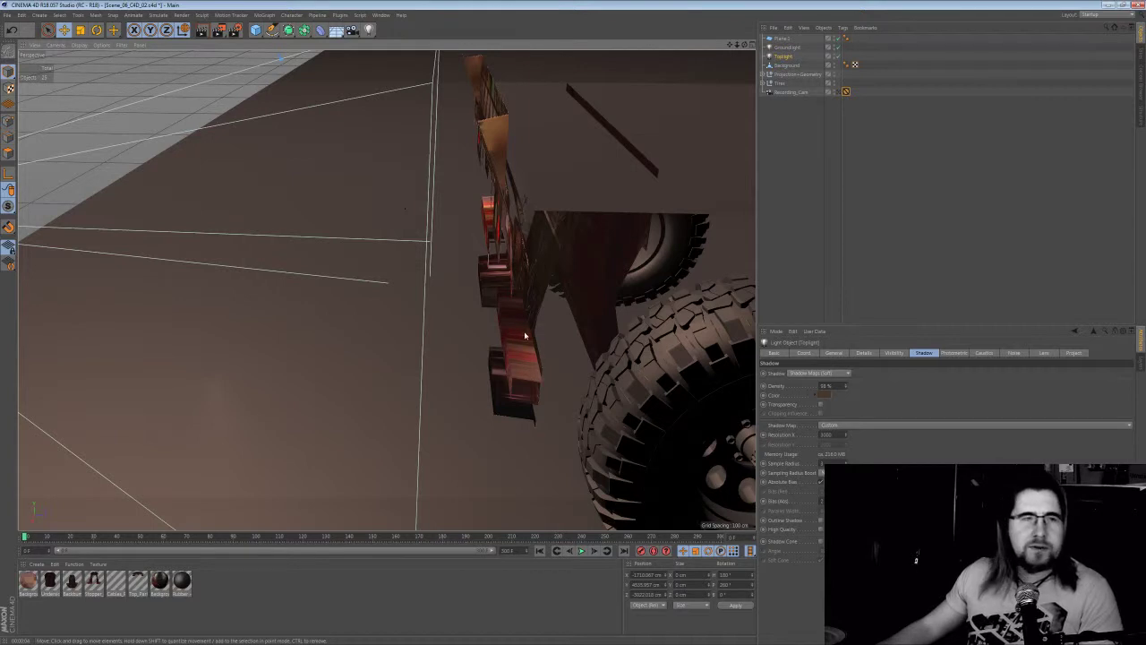
{"action": "mouse_move", "coordinate": [559, 339]}
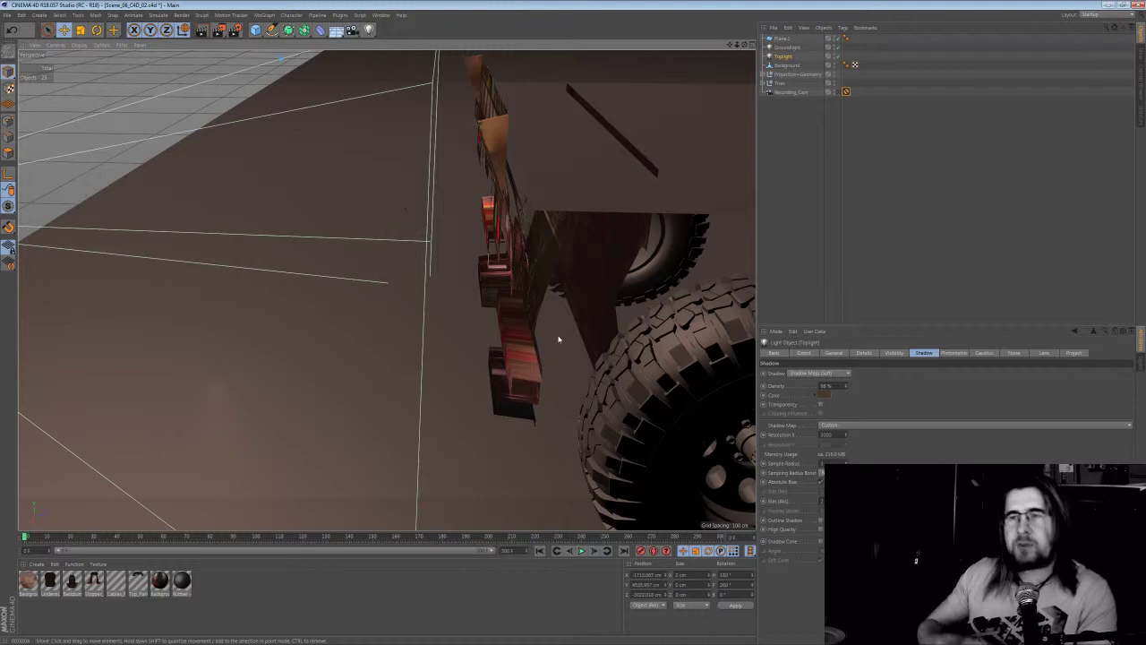
{"action": "mouse_move", "coordinate": [527, 345]}
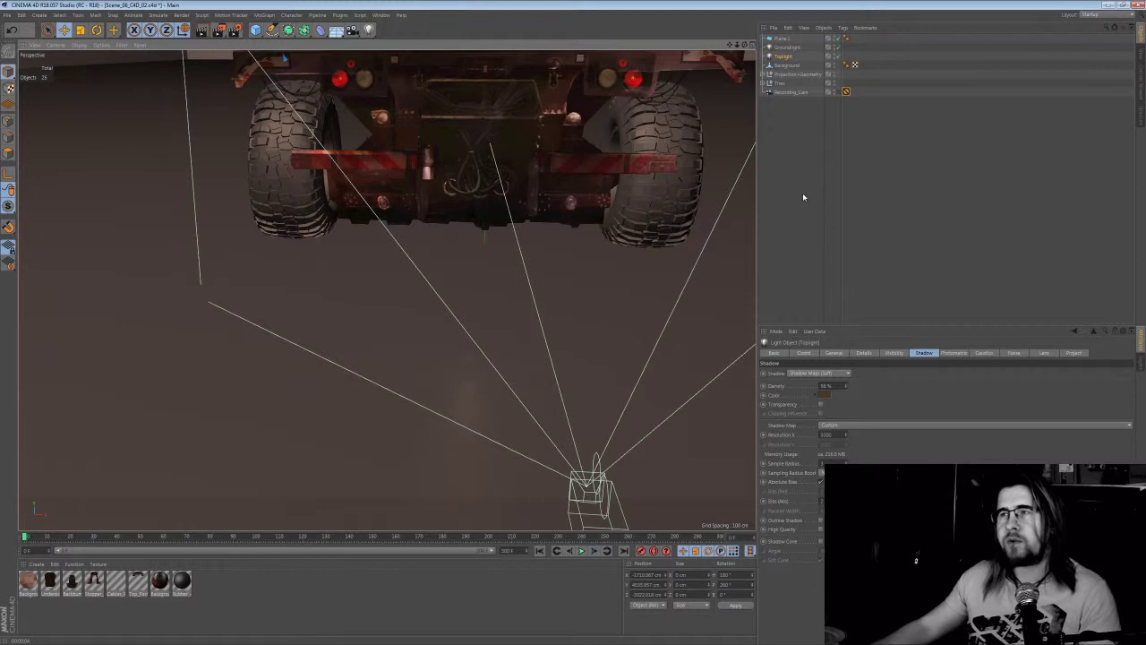
Give the Background texture tag Camera Mapping projection through Recording_Cam
{"action": "left_click", "coordinate": [846, 92]}
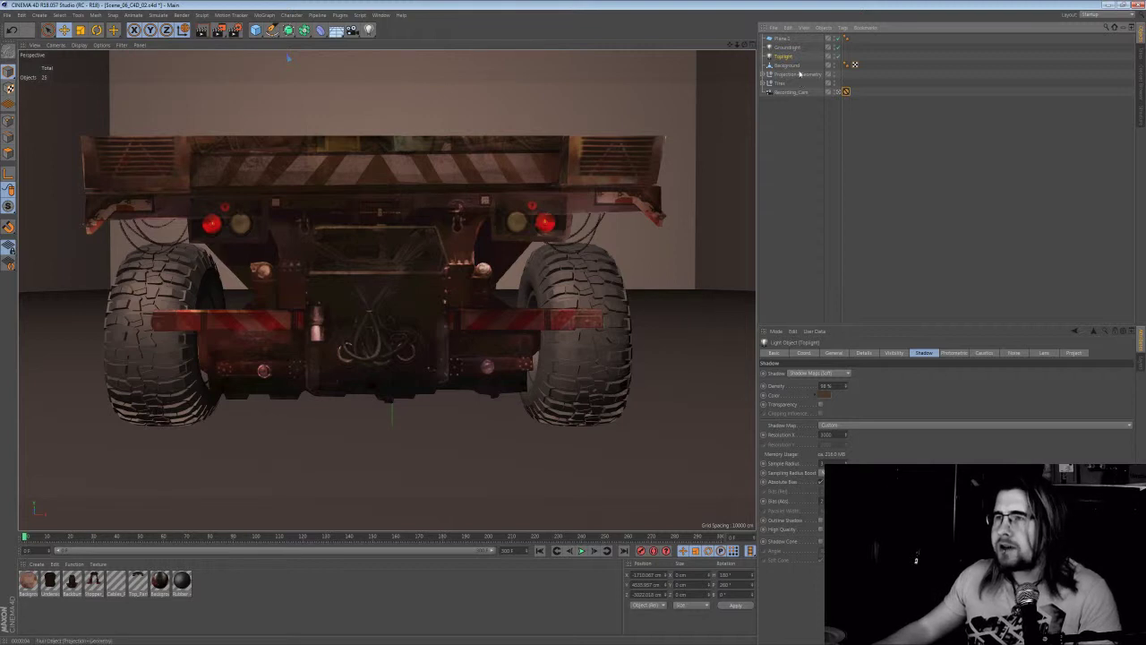
{"action": "left_click", "coordinate": [786, 65]}
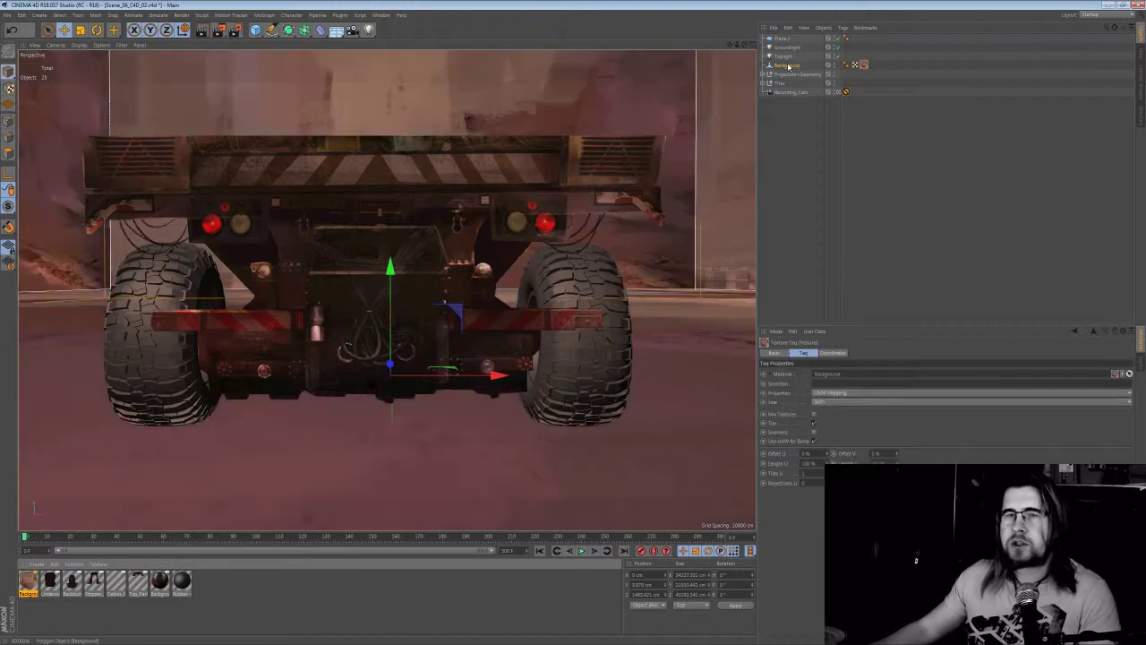
{"action": "left_click", "coordinate": [787, 65]}
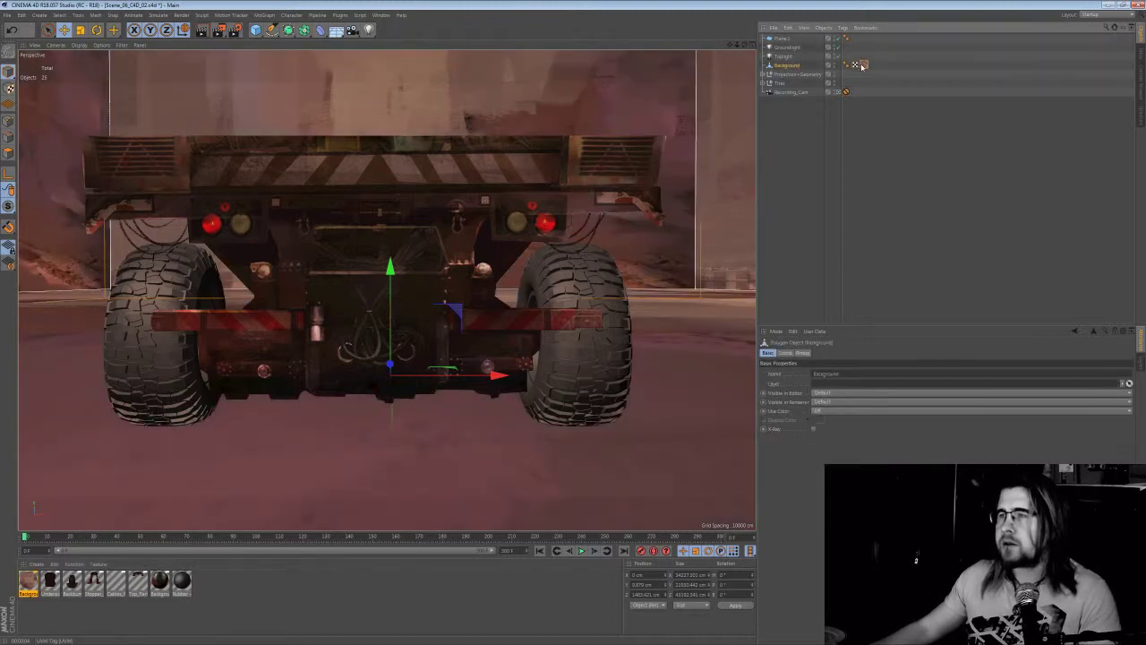
{"action": "left_click", "coordinate": [864, 65]}
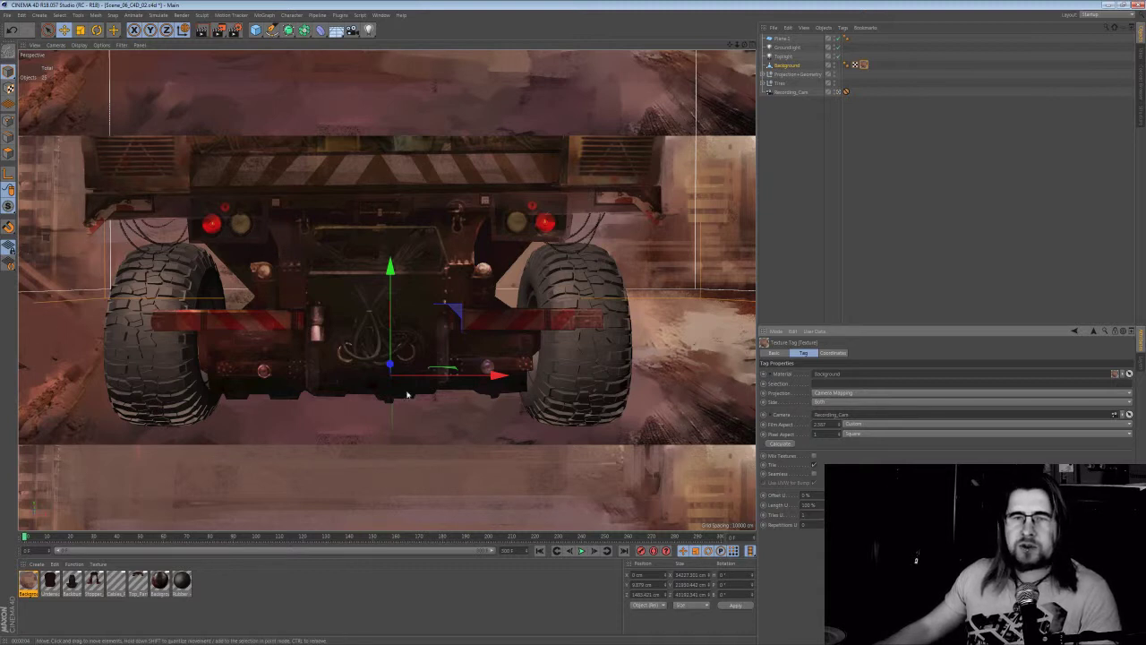
{"action": "mouse_move", "coordinate": [598, 338]}
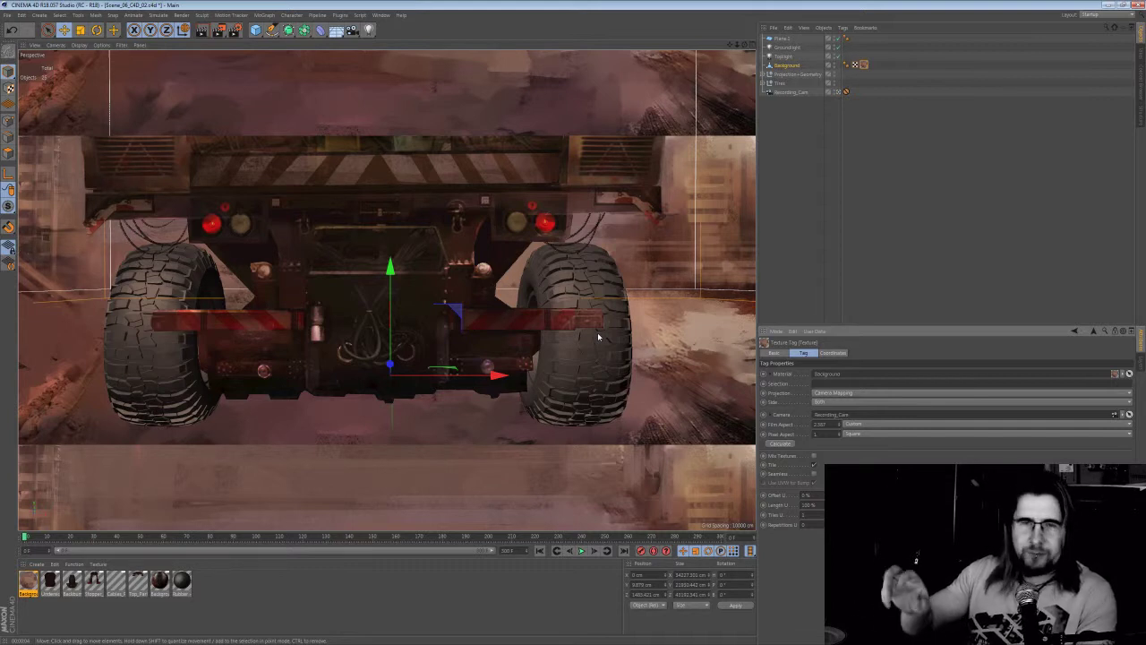
{"action": "mouse_move", "coordinate": [458, 291]}
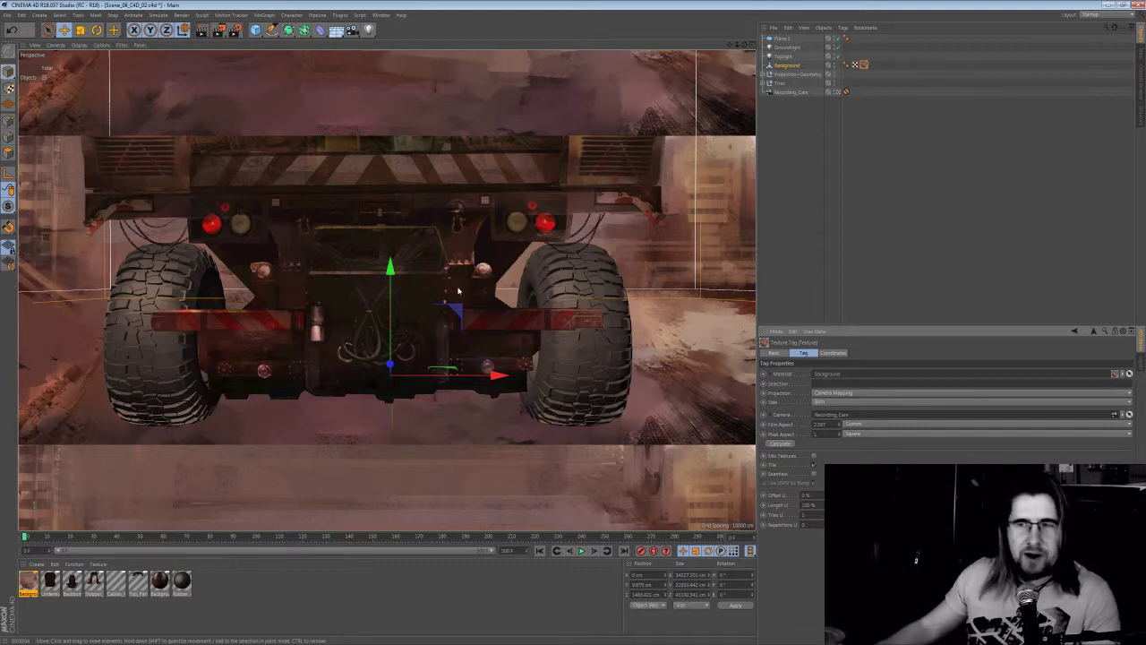
{"action": "mouse_move", "coordinate": [707, 340]}
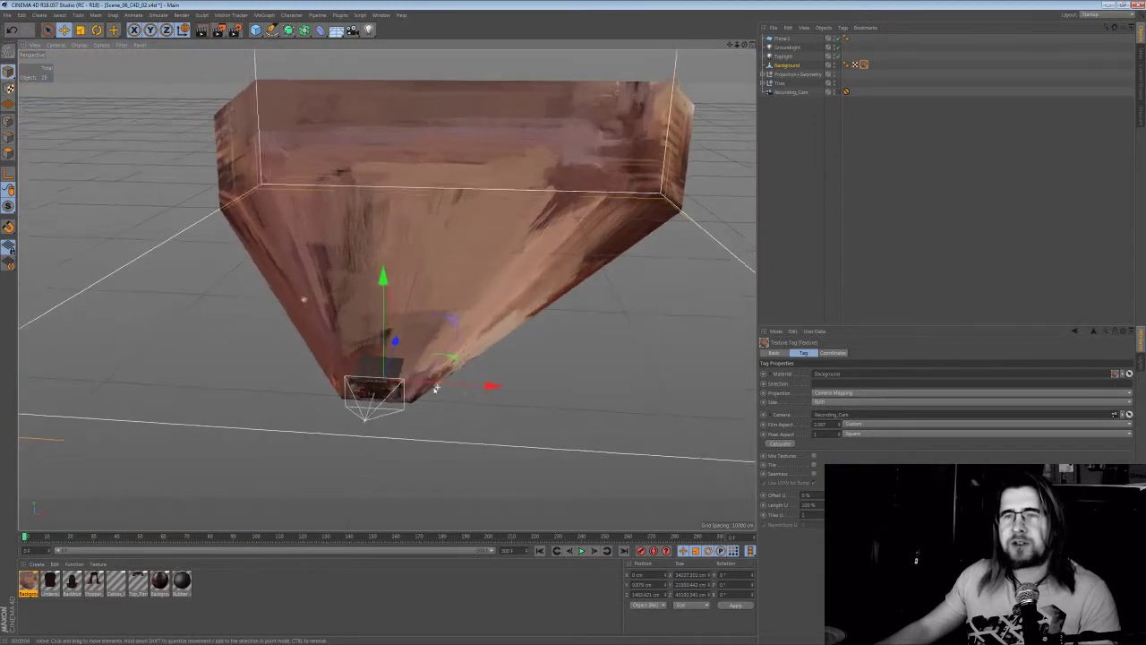
{"action": "left_click_drag", "start_coordinate": [436, 388], "coordinate": [486, 370]}
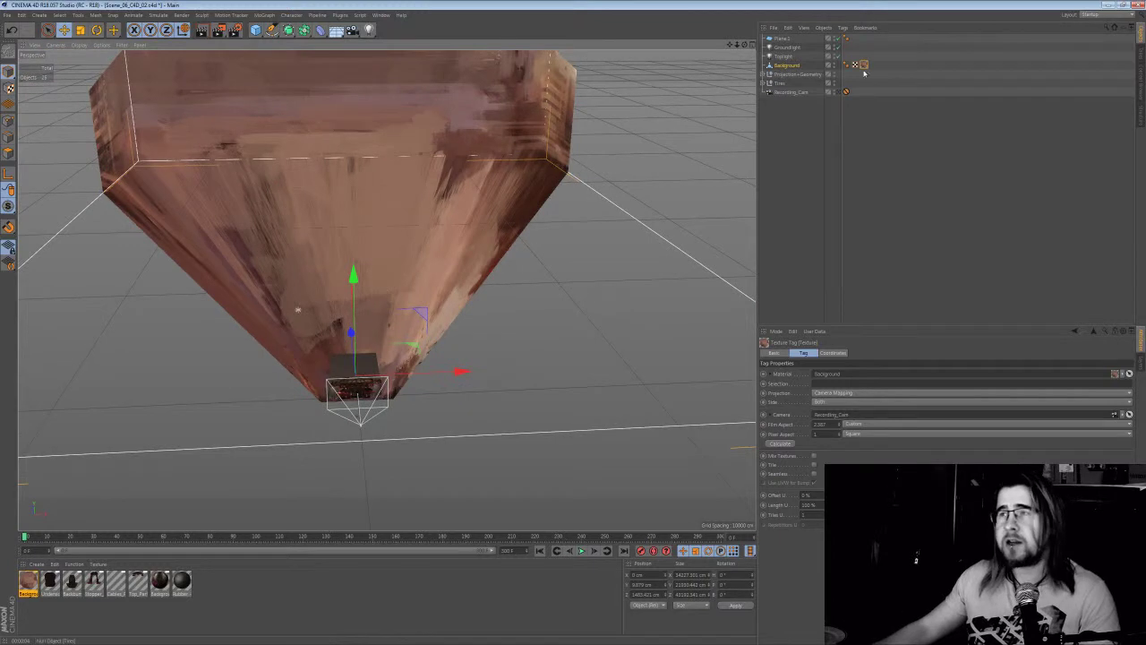
{"action": "mouse_move", "coordinate": [654, 203]}
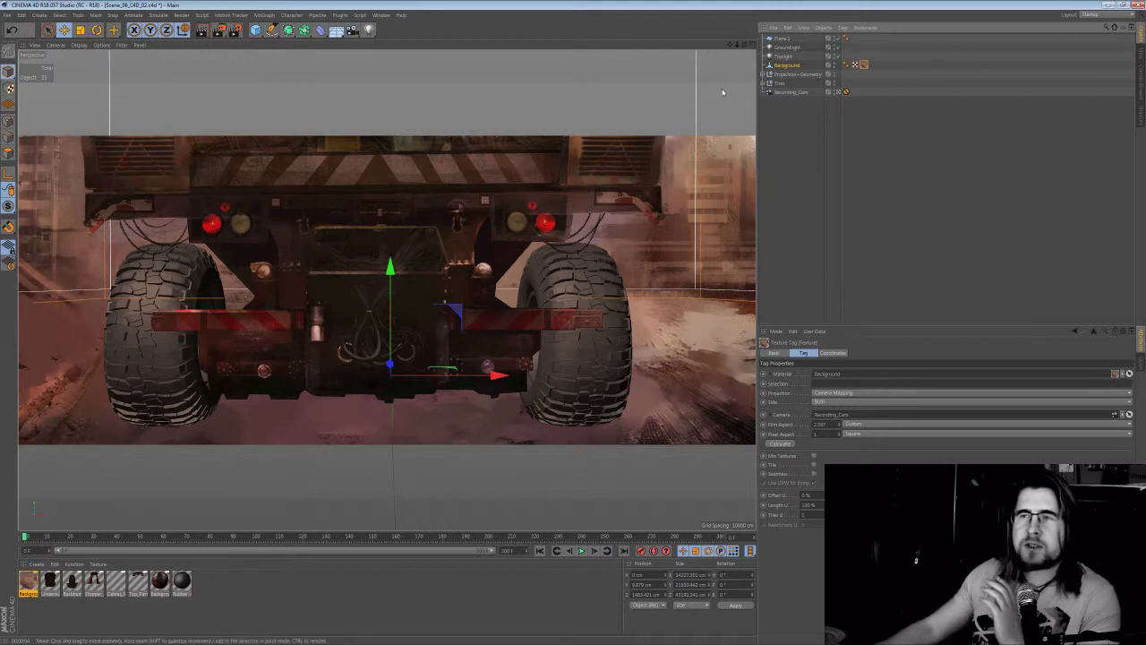
{"action": "mouse_move", "coordinate": [716, 96]}
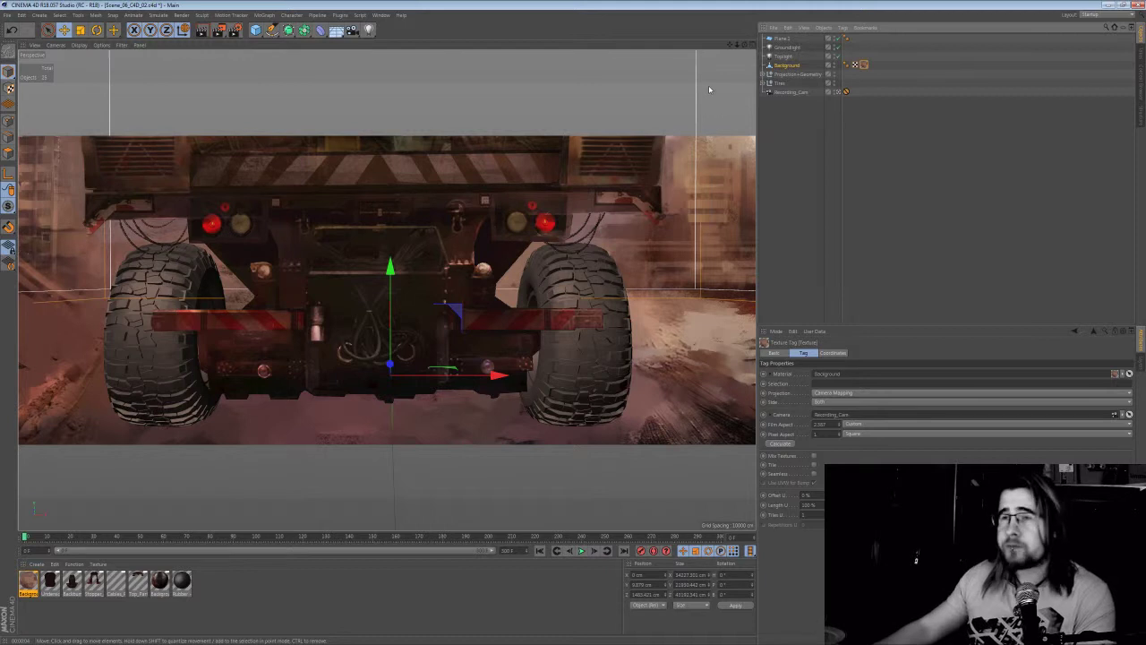
{"action": "mouse_move", "coordinate": [532, 139]}
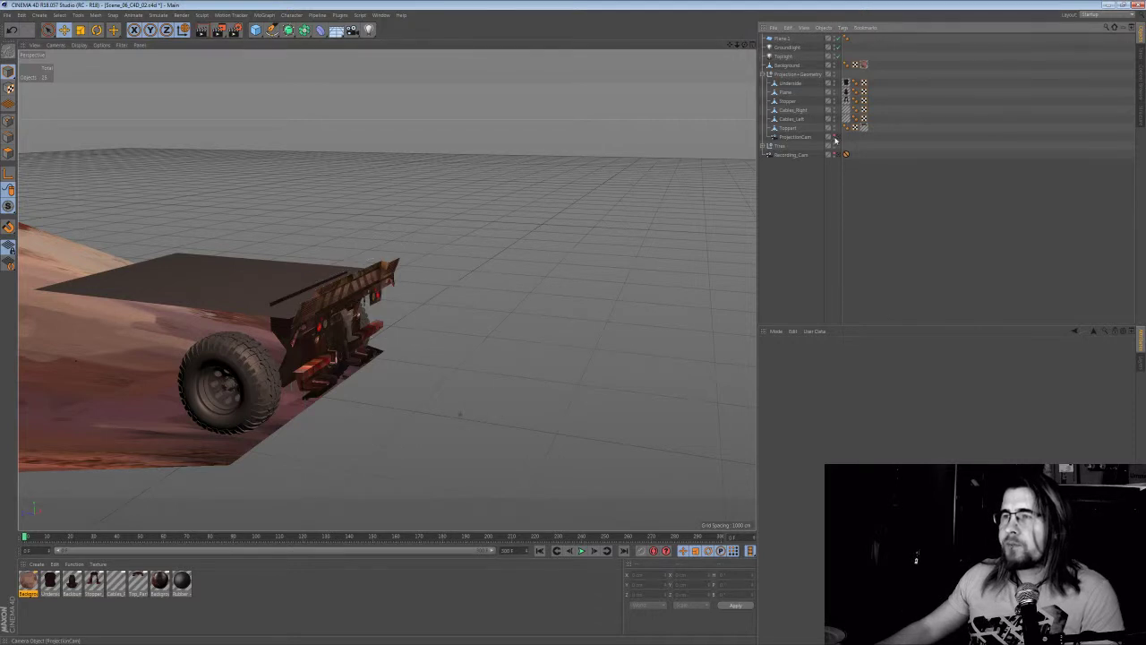
Inspect the Projection Geometry group, then show ProjectionCam's camera attributes
{"action": "left_click", "coordinate": [792, 145]}
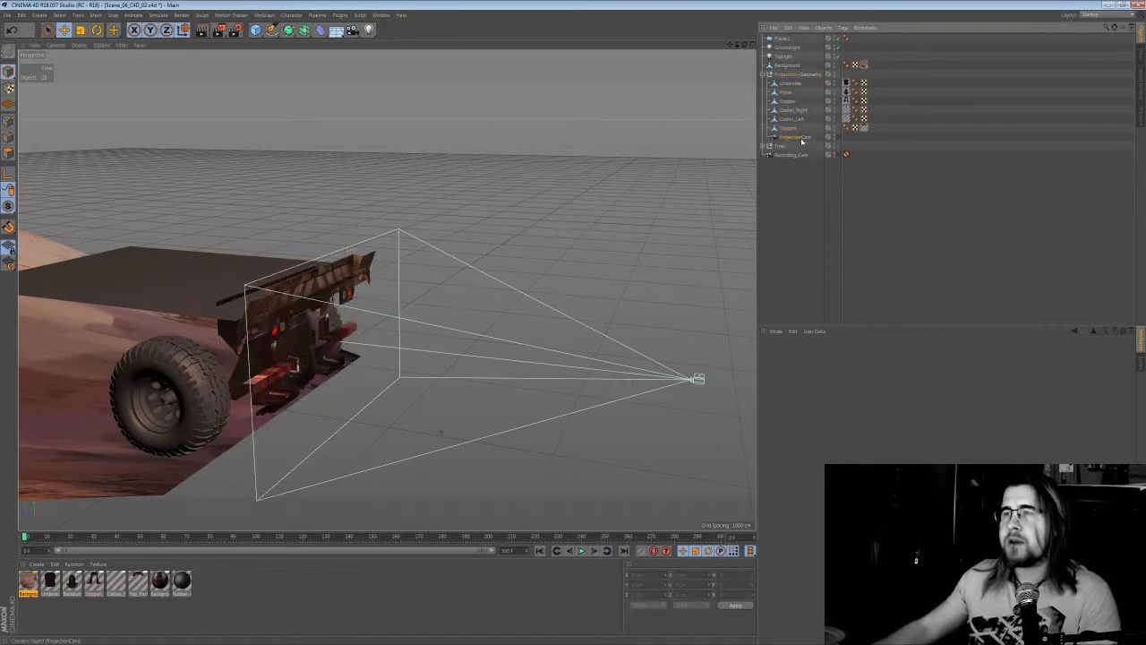
{"action": "left_click", "coordinate": [790, 137]}
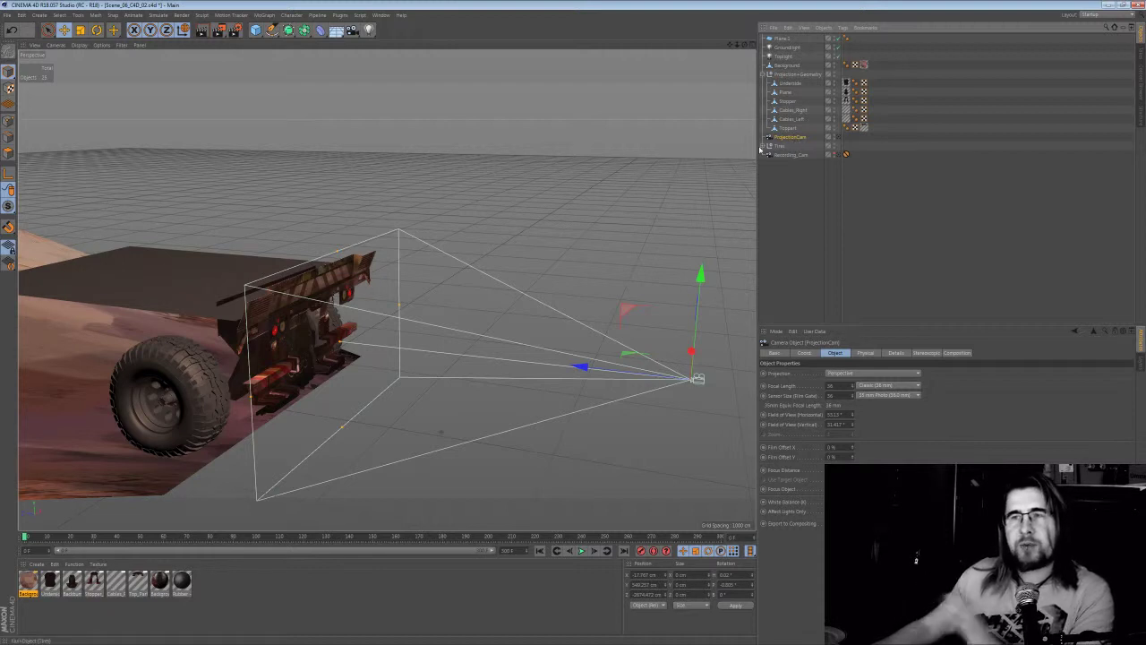
{"action": "left_click", "coordinate": [799, 73]}
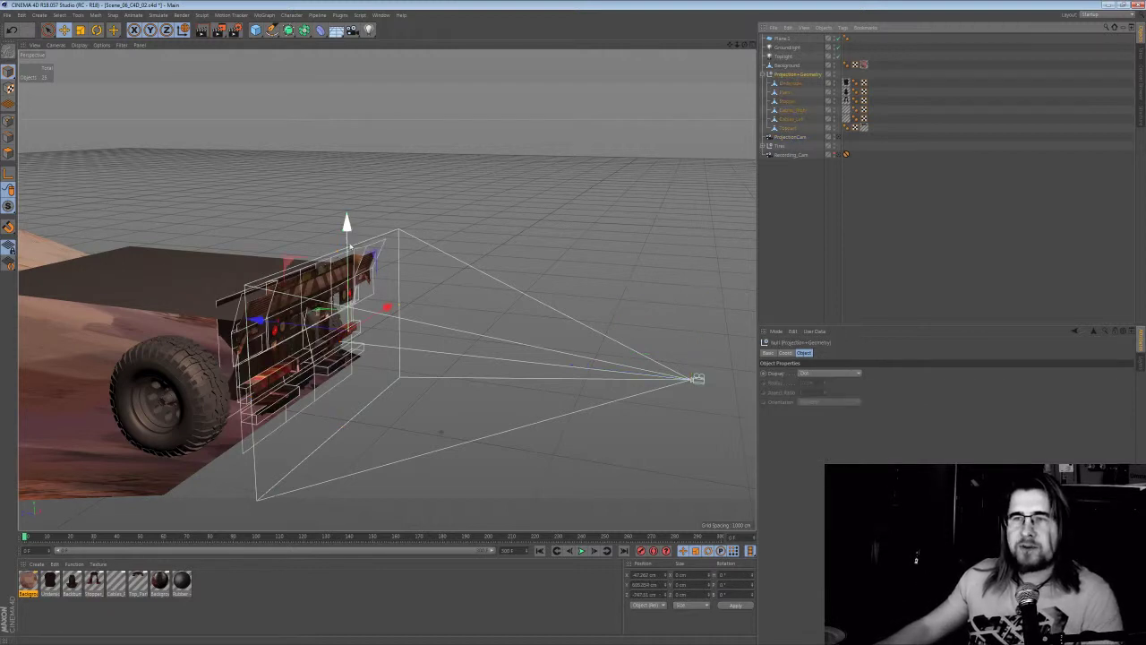
{"action": "left_click_drag", "start_coordinate": [347, 224], "coordinate": [347, 108]}
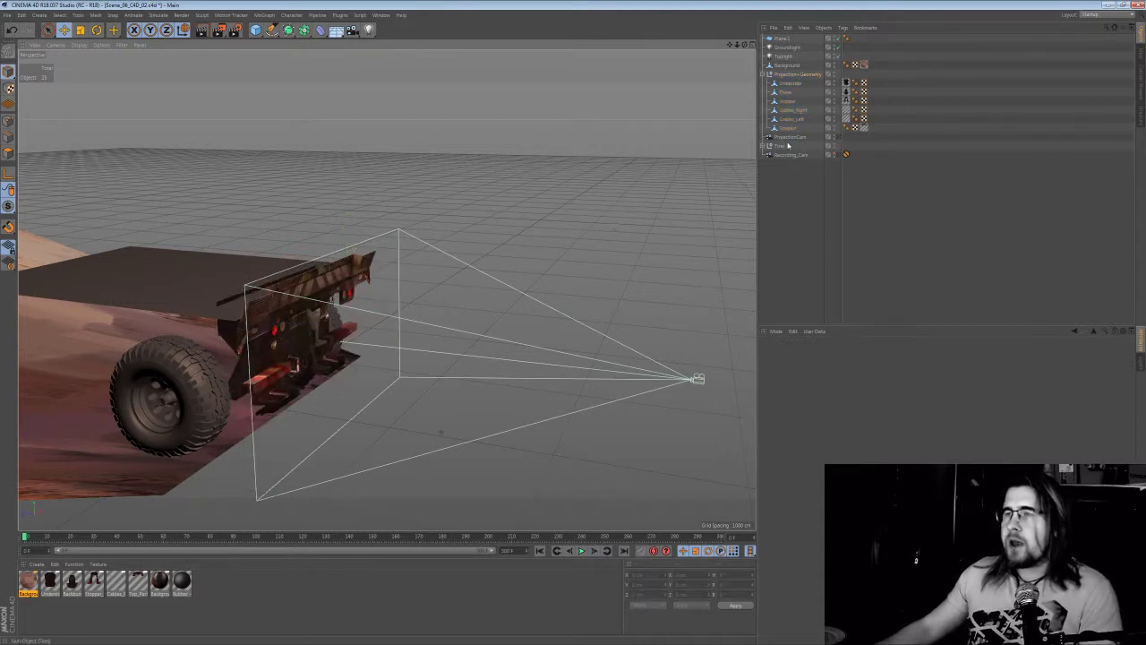
{"action": "left_click", "coordinate": [796, 136]}
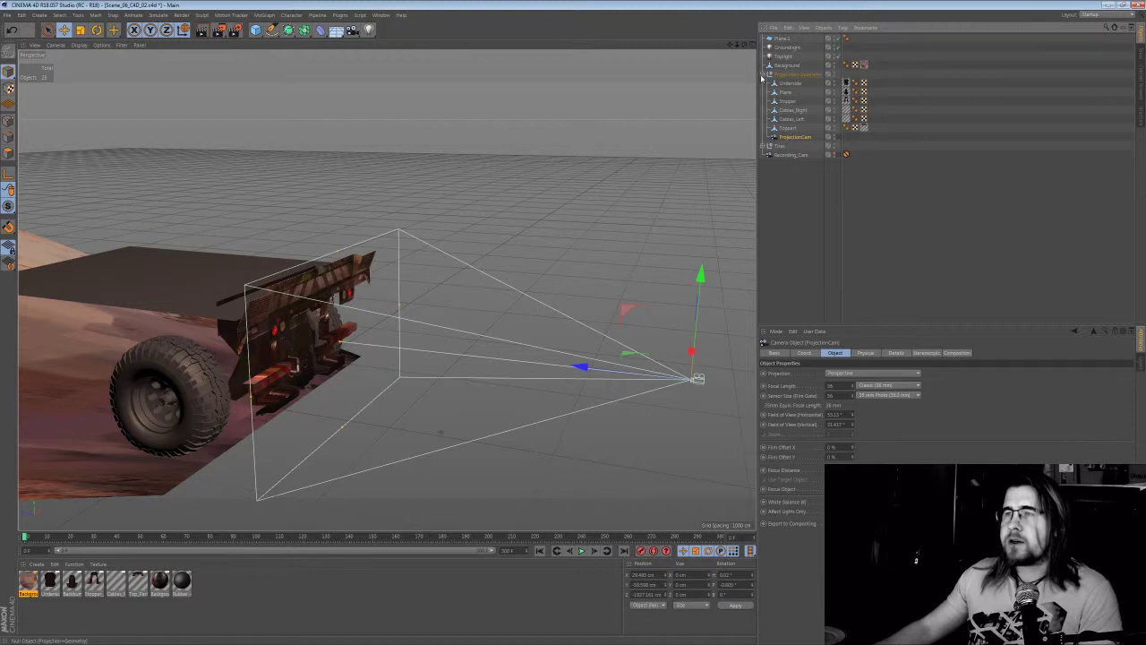
Hide Projection Geometry and scrub the timeline back and forth to preview the tire motion
{"action": "left_click", "coordinate": [769, 74]}
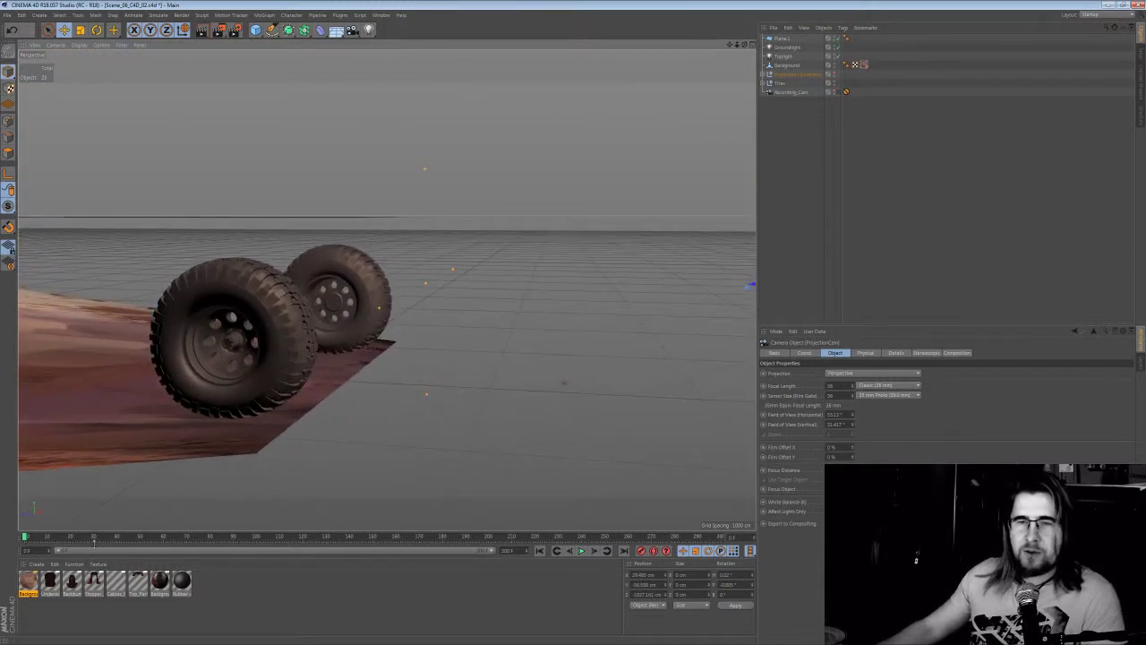
{"action": "left_click_drag", "start_coordinate": [94, 538], "coordinate": [161, 538]}
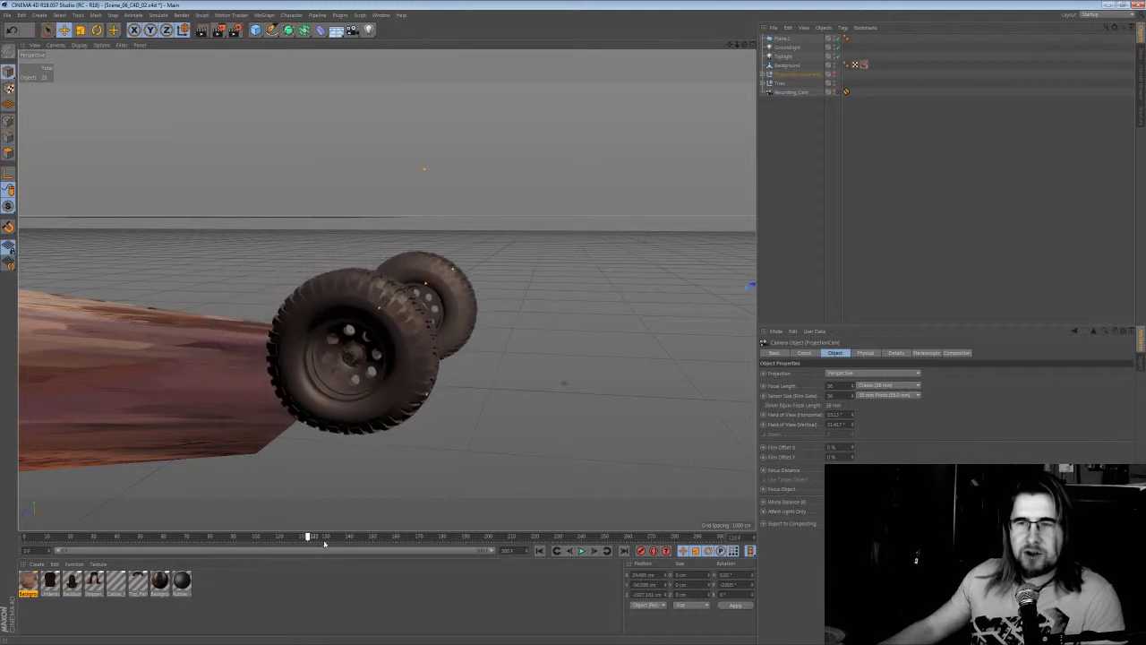
{"action": "left_click_drag", "start_coordinate": [307, 536], "coordinate": [396, 537]}
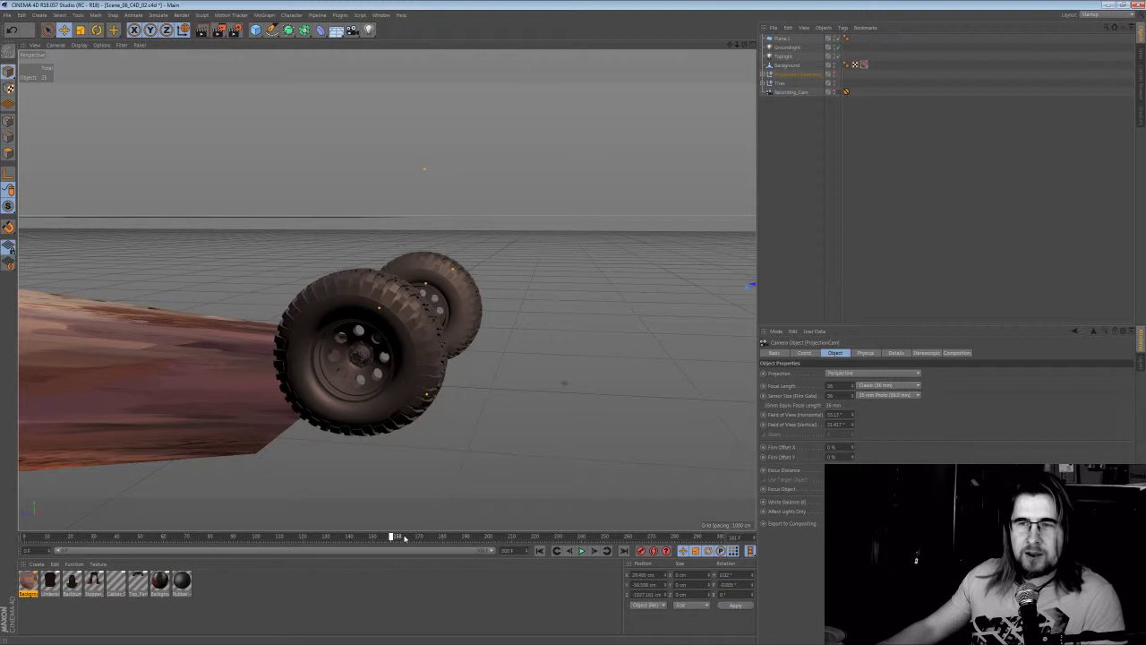
{"action": "left_click_drag", "start_coordinate": [394, 537], "coordinate": [538, 536]}
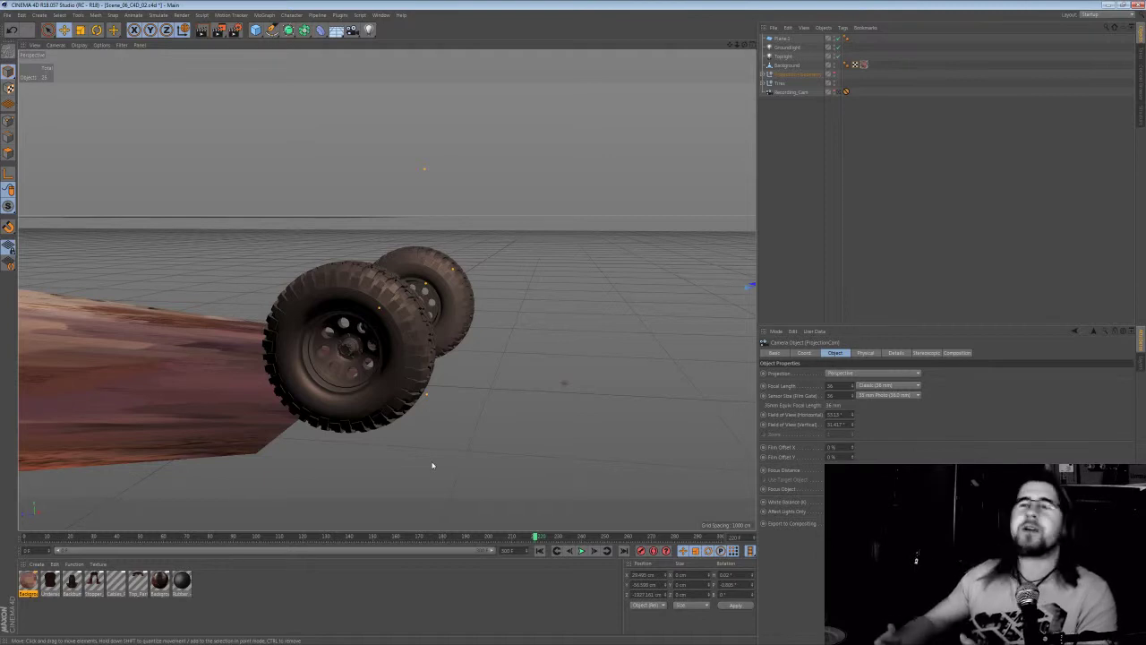
{"action": "mouse_move", "coordinate": [523, 519]}
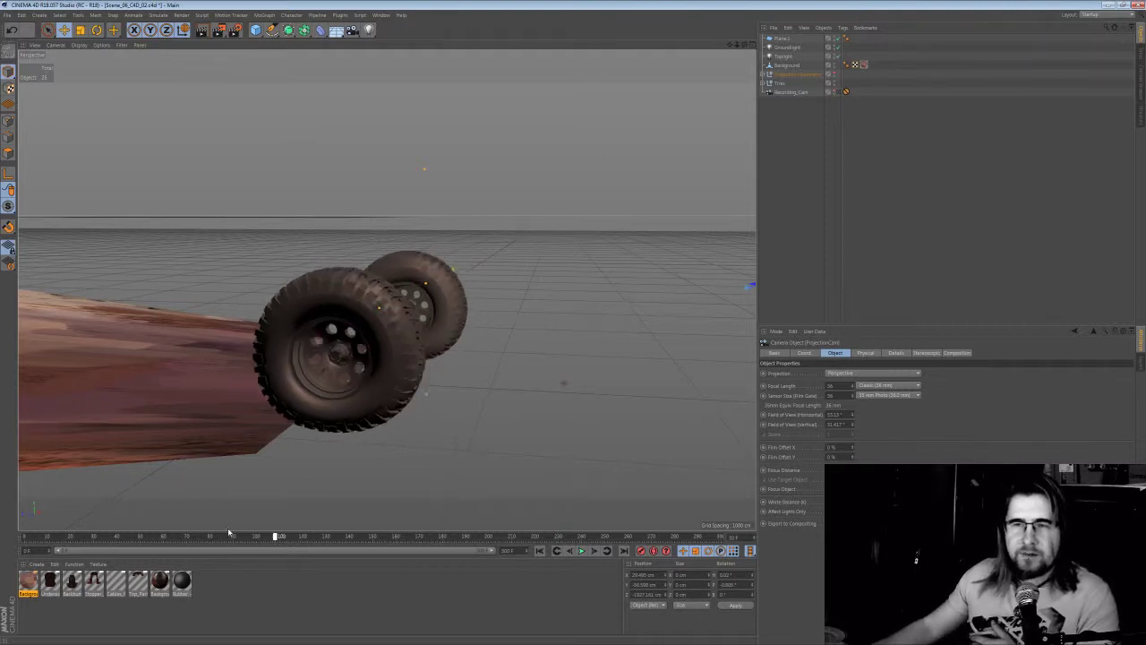
{"action": "left_click_drag", "start_coordinate": [277, 535], "coordinate": [331, 535]}
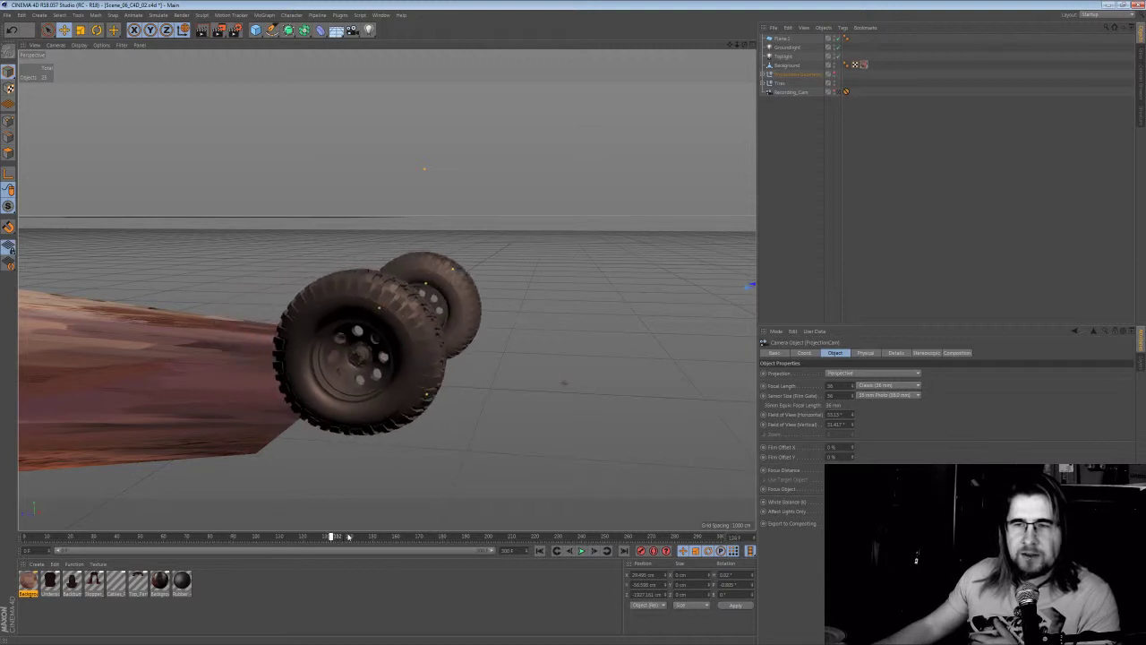
{"action": "left_click_drag", "start_coordinate": [336, 536], "coordinate": [370, 536]}
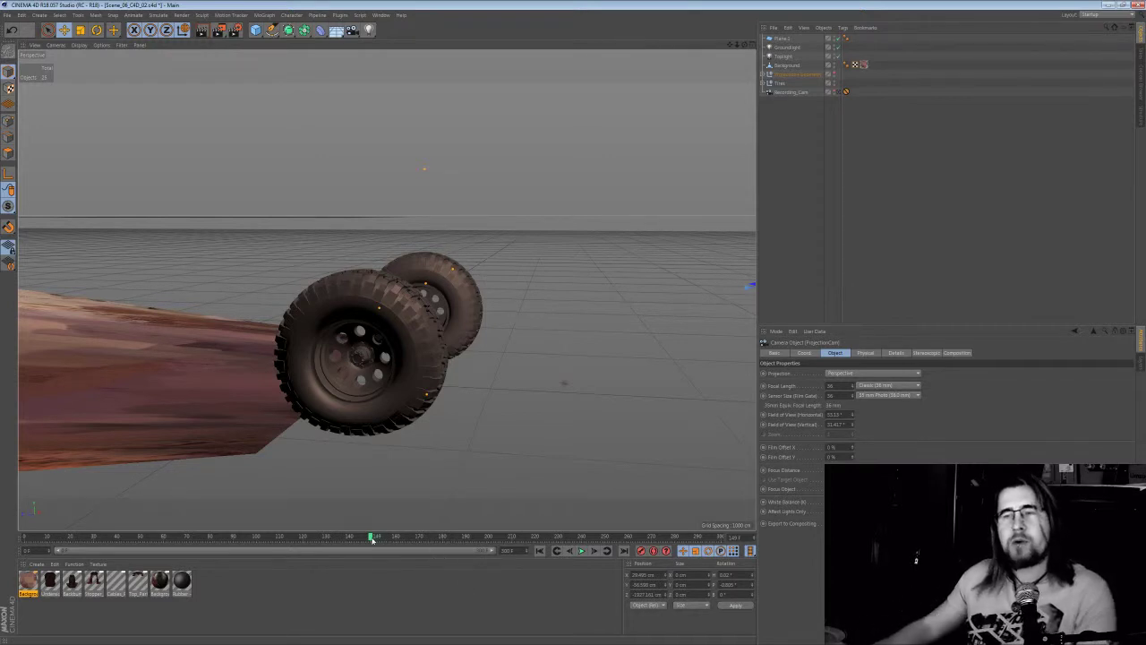
{"action": "left_click_drag", "start_coordinate": [375, 536], "coordinate": [228, 536]}
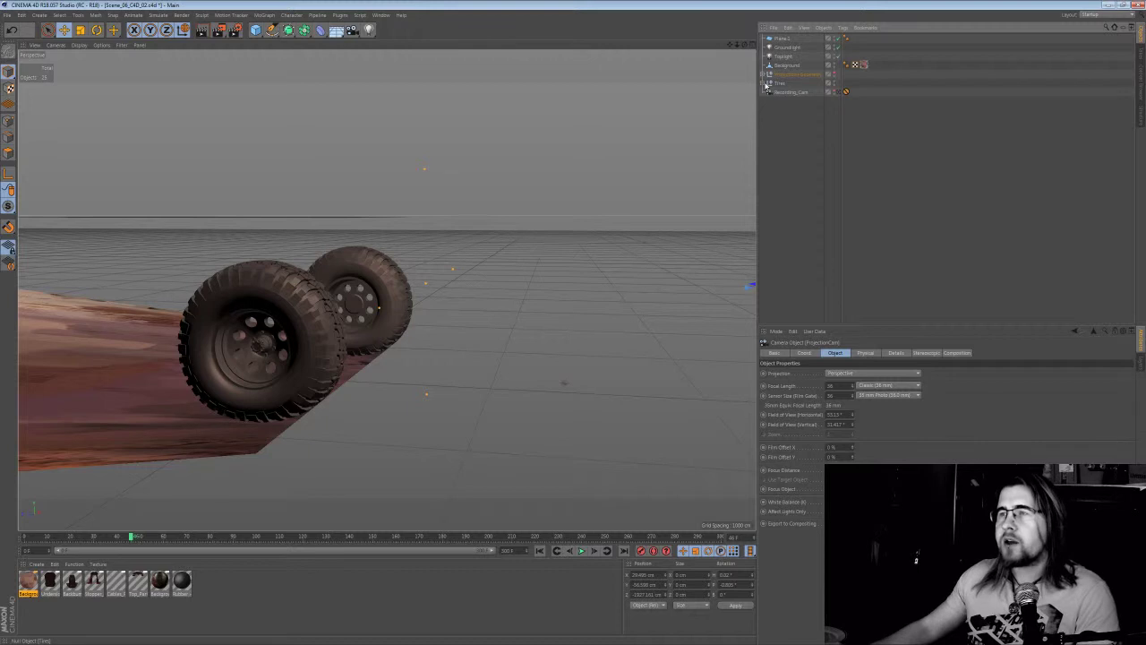
Expand Tires, add an FFD deformer under the Left Tire's Rubber, and orbit to check both cages
{"action": "left_click", "coordinate": [767, 83]}
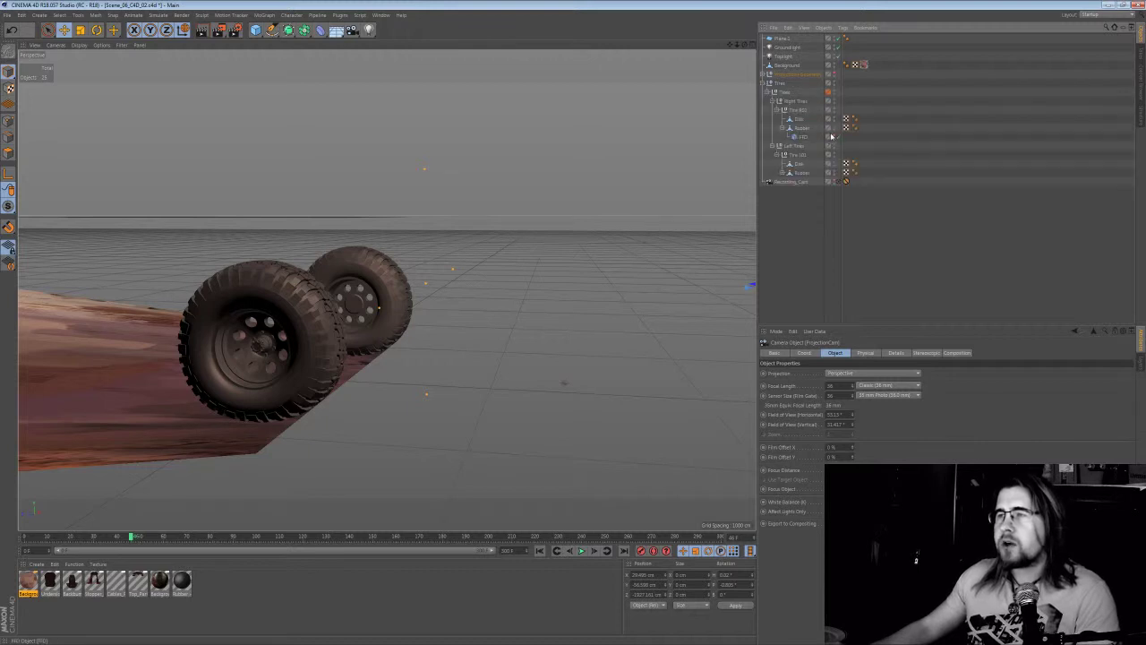
{"action": "mouse_move", "coordinate": [833, 136]}
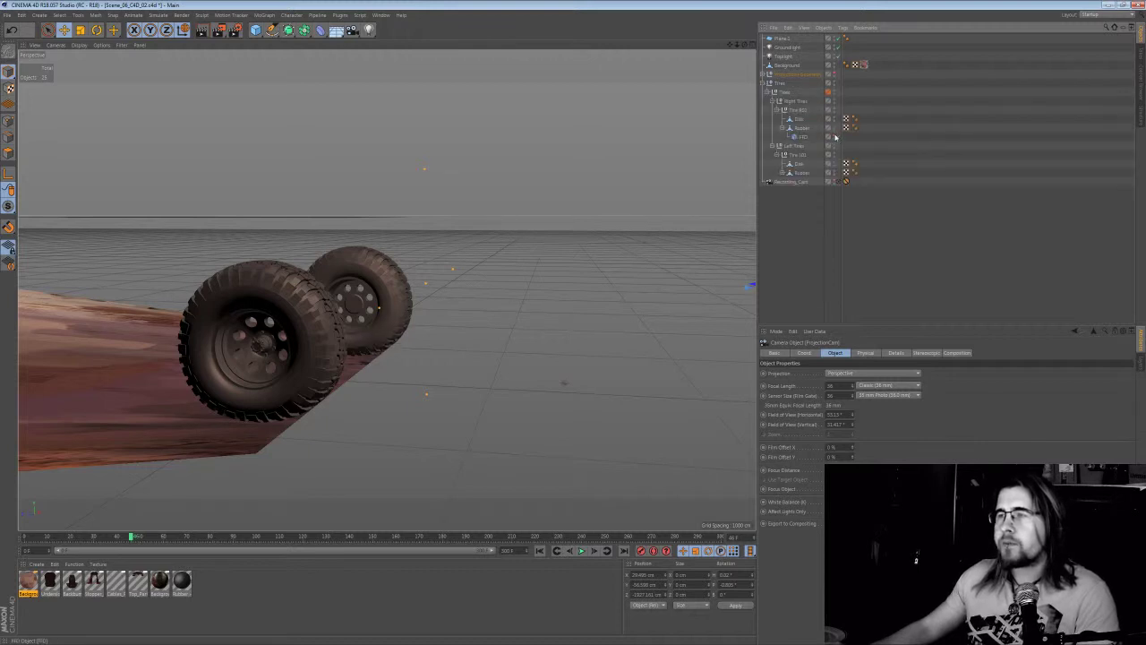
{"action": "left_click", "coordinate": [791, 181]}
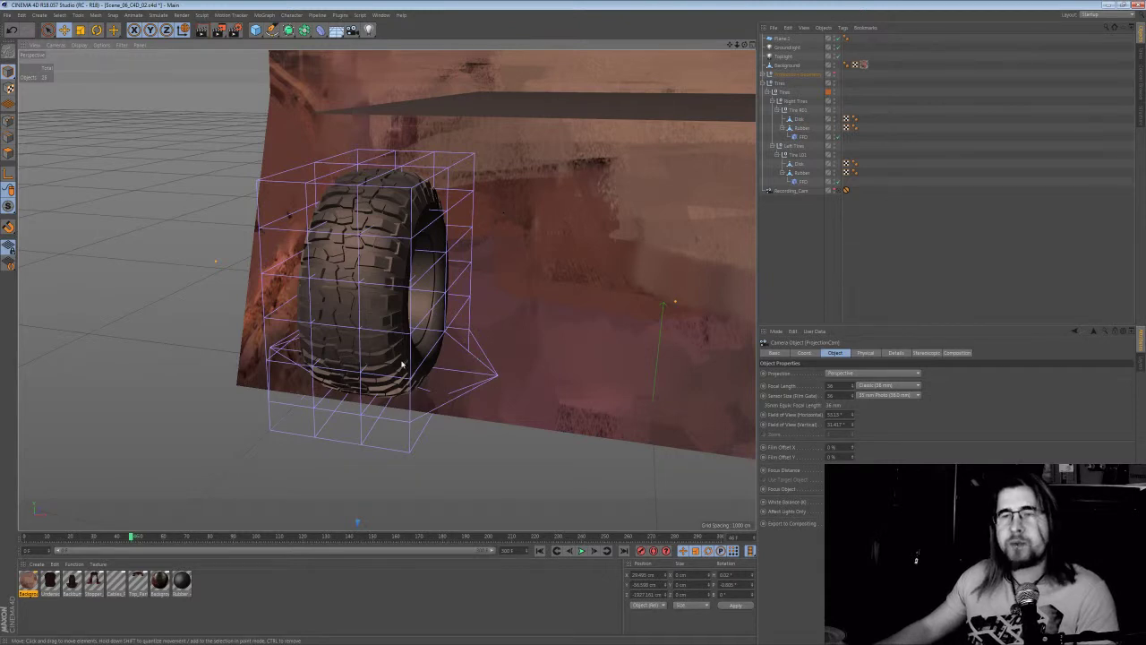
{"action": "left_click_drag", "start_coordinate": [448, 269], "coordinate": [376, 224]}
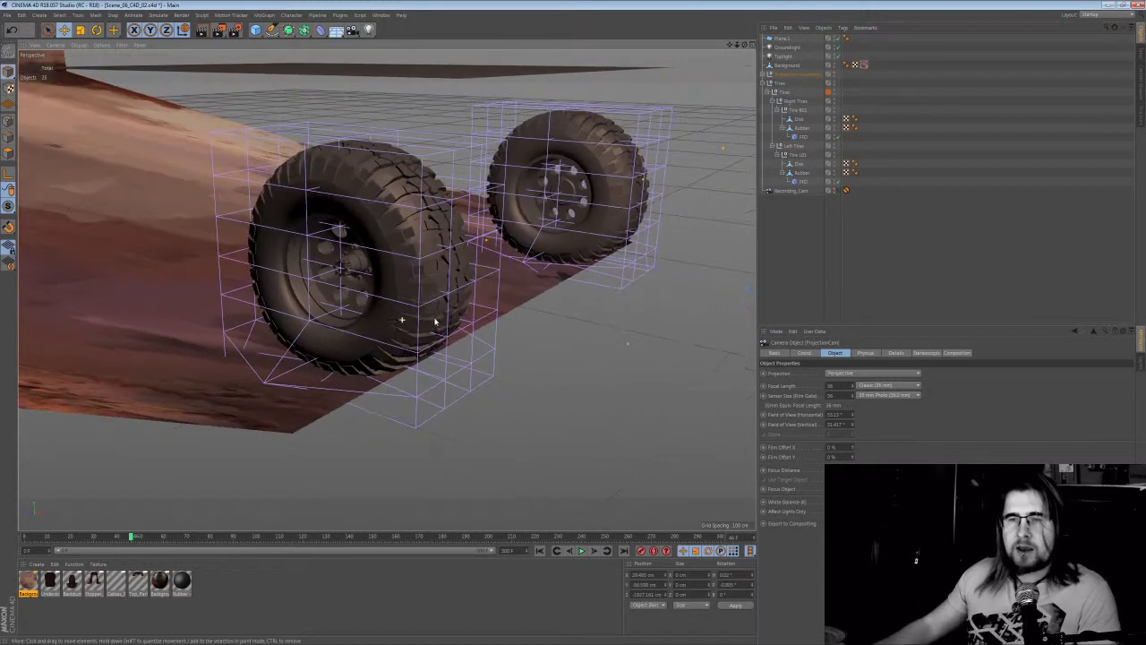
Select Background and scrub the timeline to watch both caged tires bounce and roll
{"action": "left_click", "coordinate": [788, 64]}
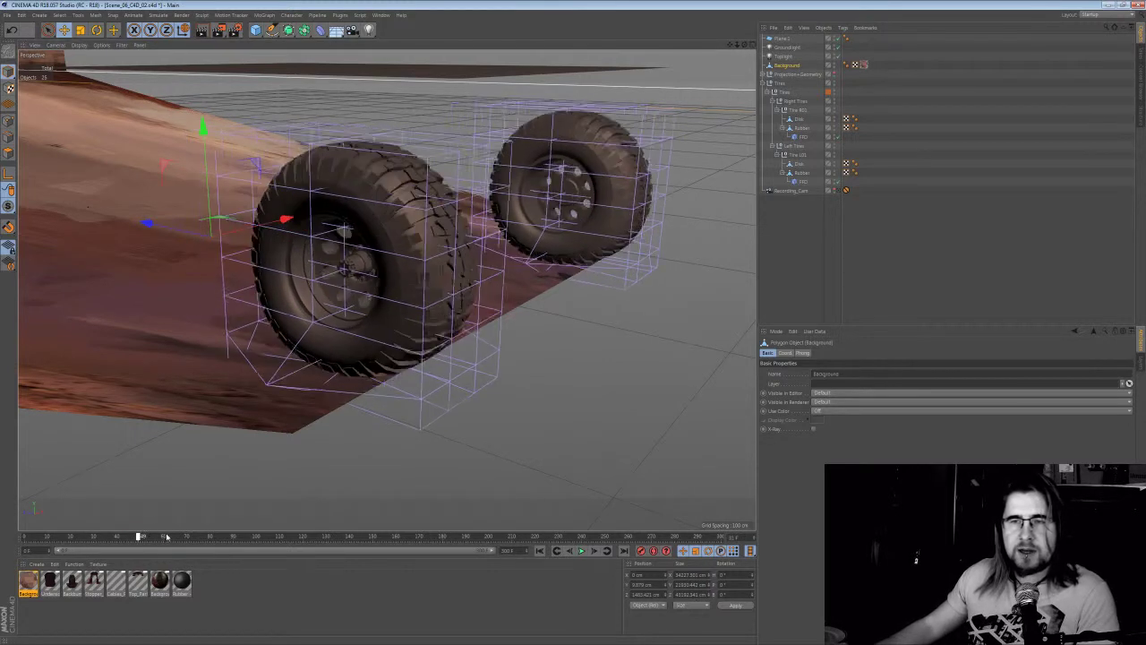
{"action": "left_click_drag", "start_coordinate": [139, 536], "coordinate": [274, 535]}
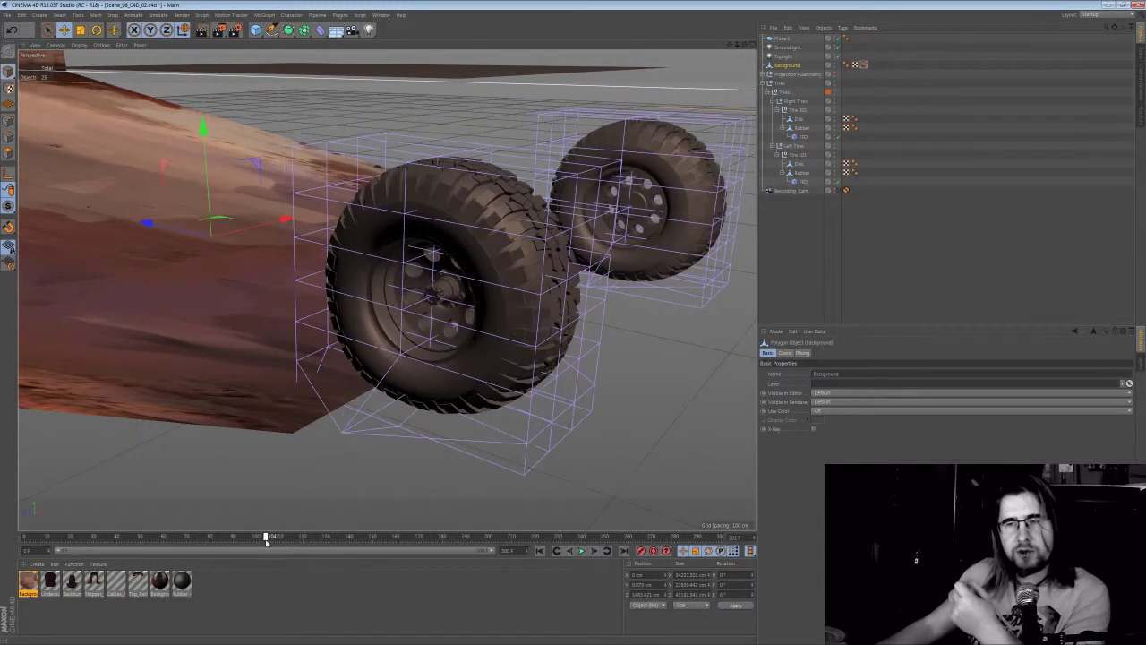
{"action": "left_click_drag", "start_coordinate": [268, 537], "coordinate": [364, 537]}
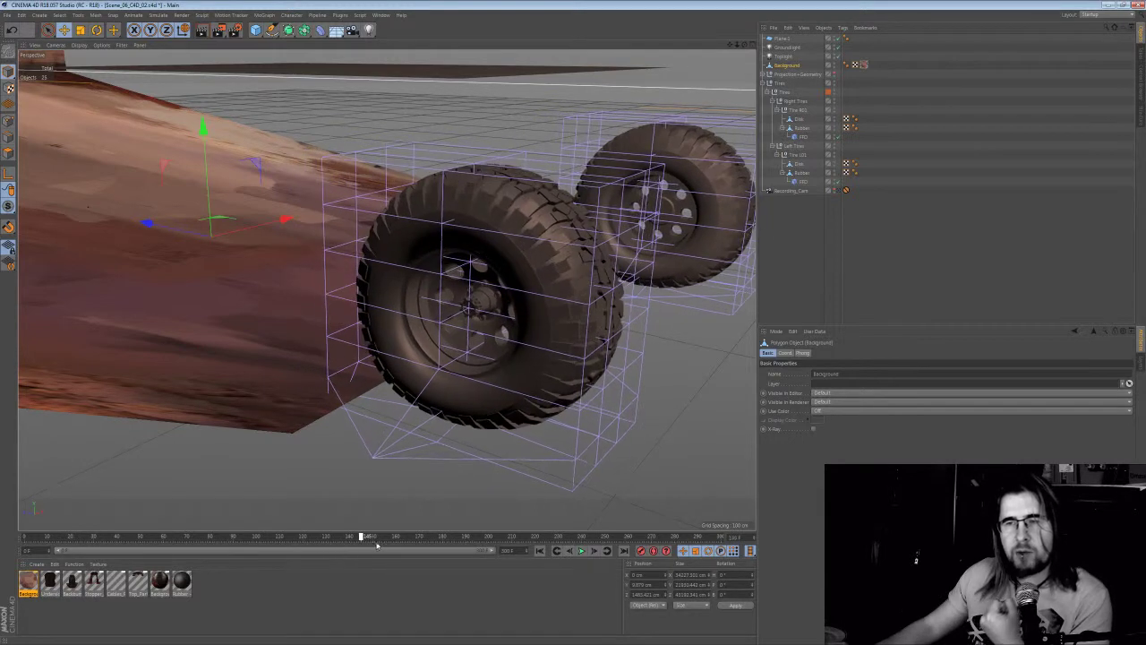
{"action": "left_click_drag", "start_coordinate": [363, 536], "coordinate": [317, 537]}
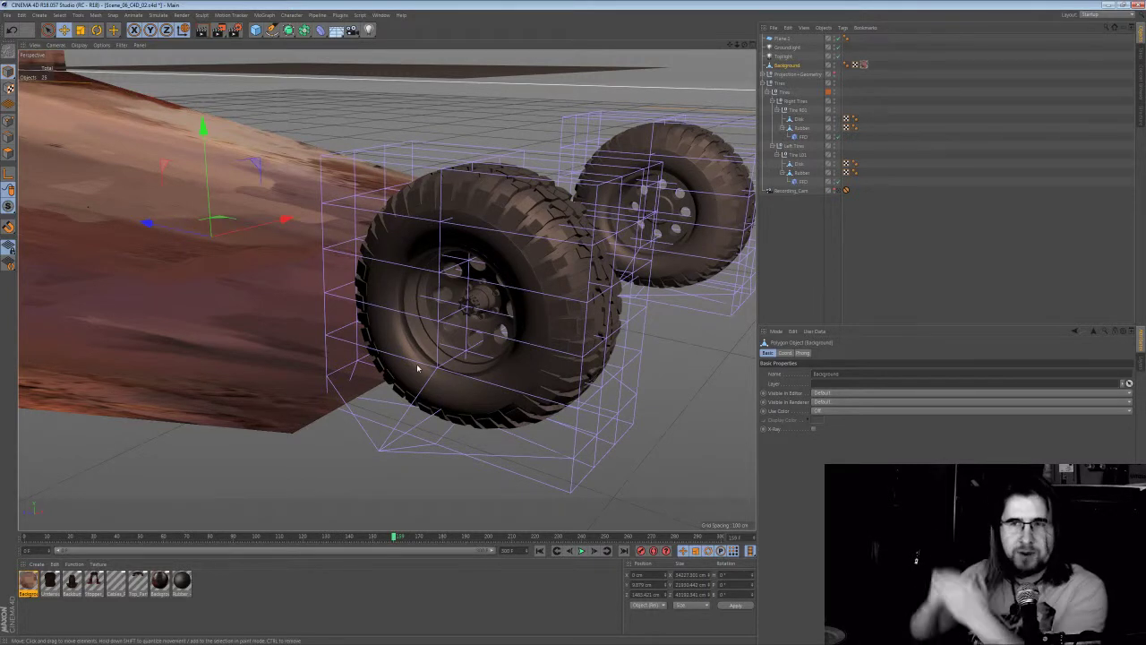
{"action": "mouse_move", "coordinate": [478, 357]}
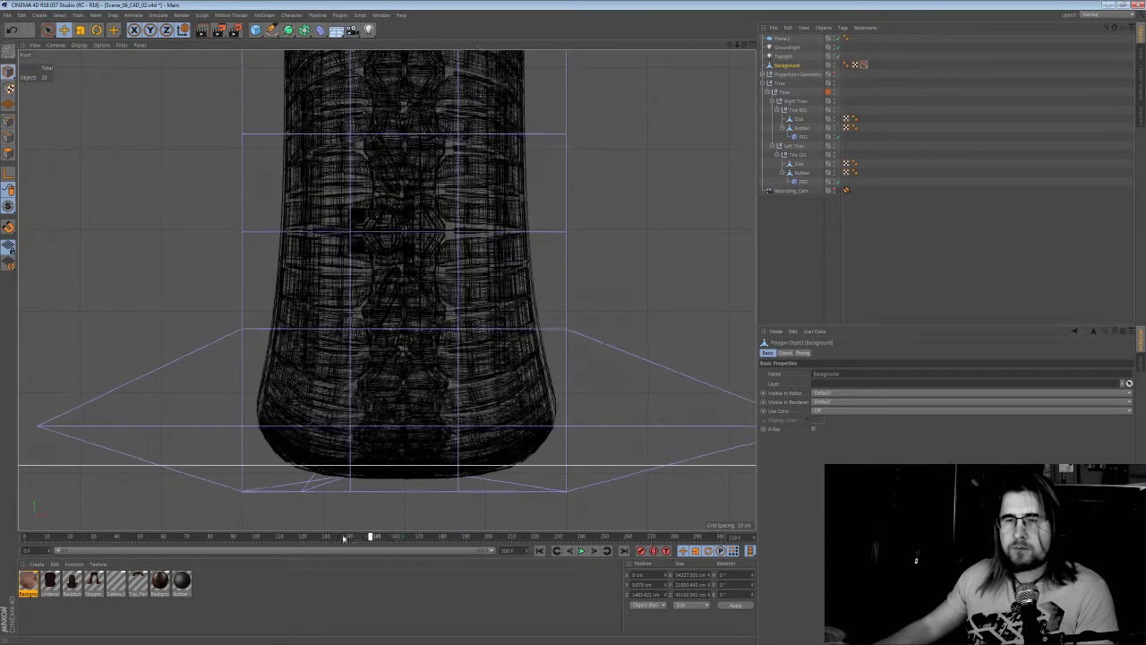
Scrub the front wireframe view to check the tire squish, then switch to the Animate layout
{"action": "left_click_drag", "start_coordinate": [372, 537], "coordinate": [89, 537]}
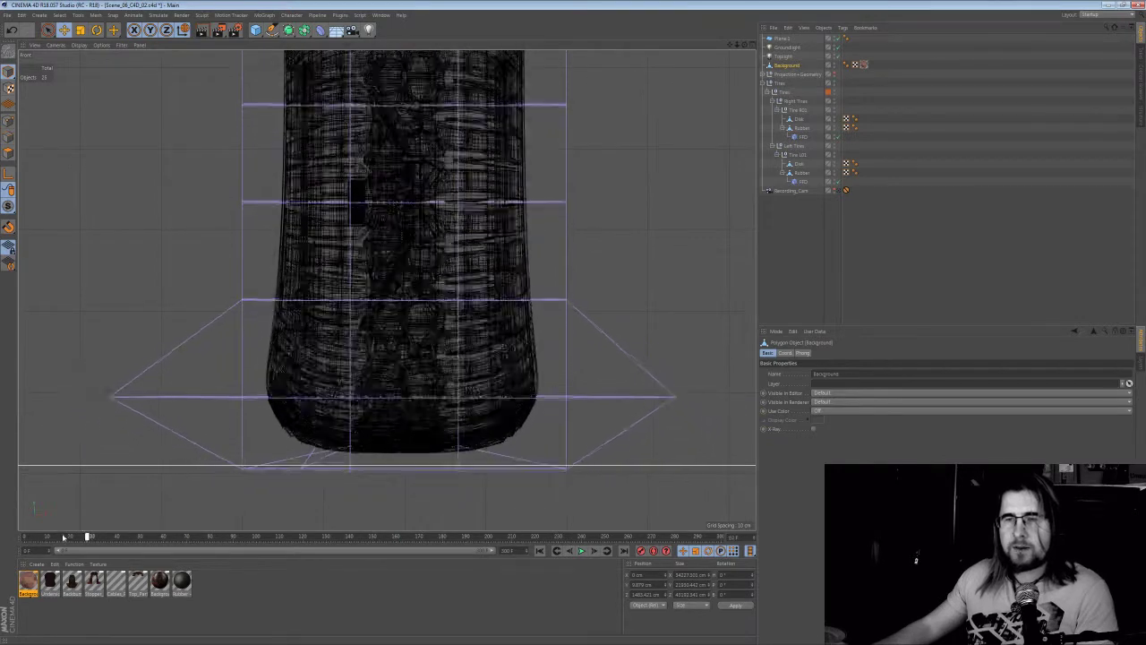
{"action": "left_click_drag", "start_coordinate": [89, 537], "coordinate": [332, 537]}
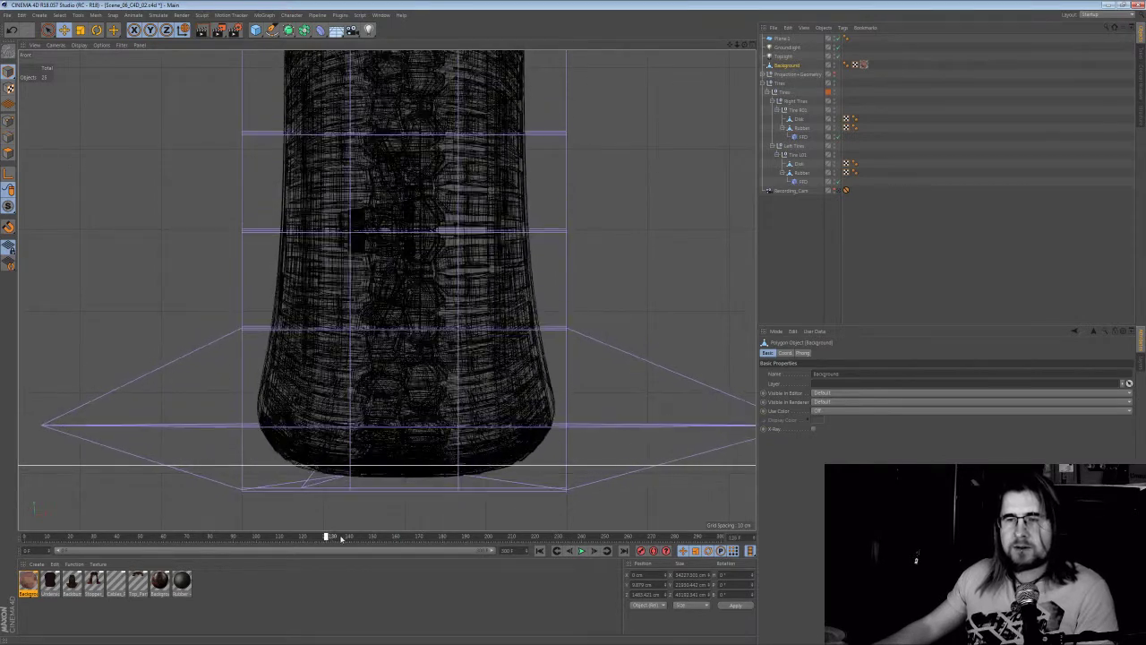
{"action": "left_click_drag", "start_coordinate": [336, 537], "coordinate": [497, 536]}
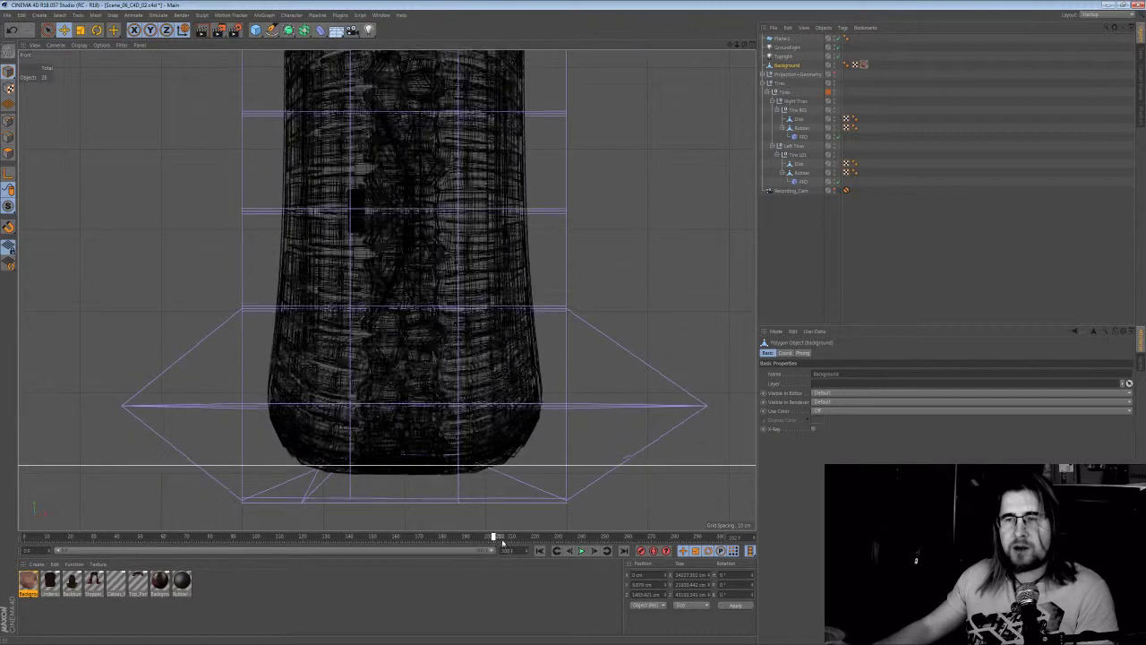
{"action": "left_click_drag", "start_coordinate": [497, 535], "coordinate": [257, 536]}
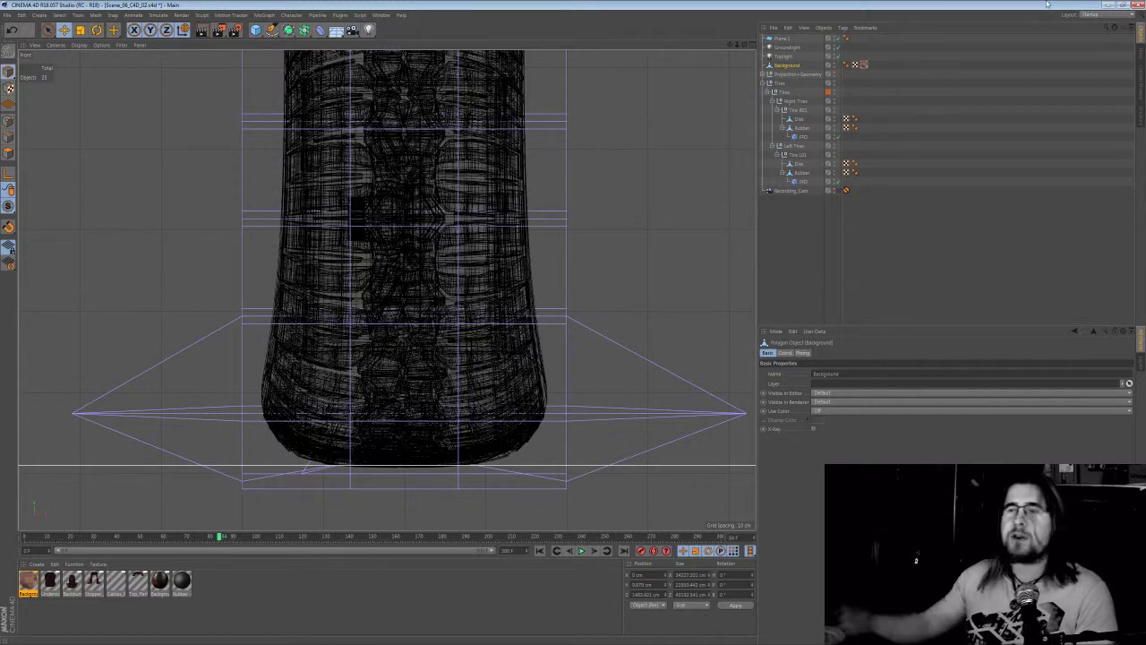
{"action": "left_click", "coordinate": [1091, 14]}
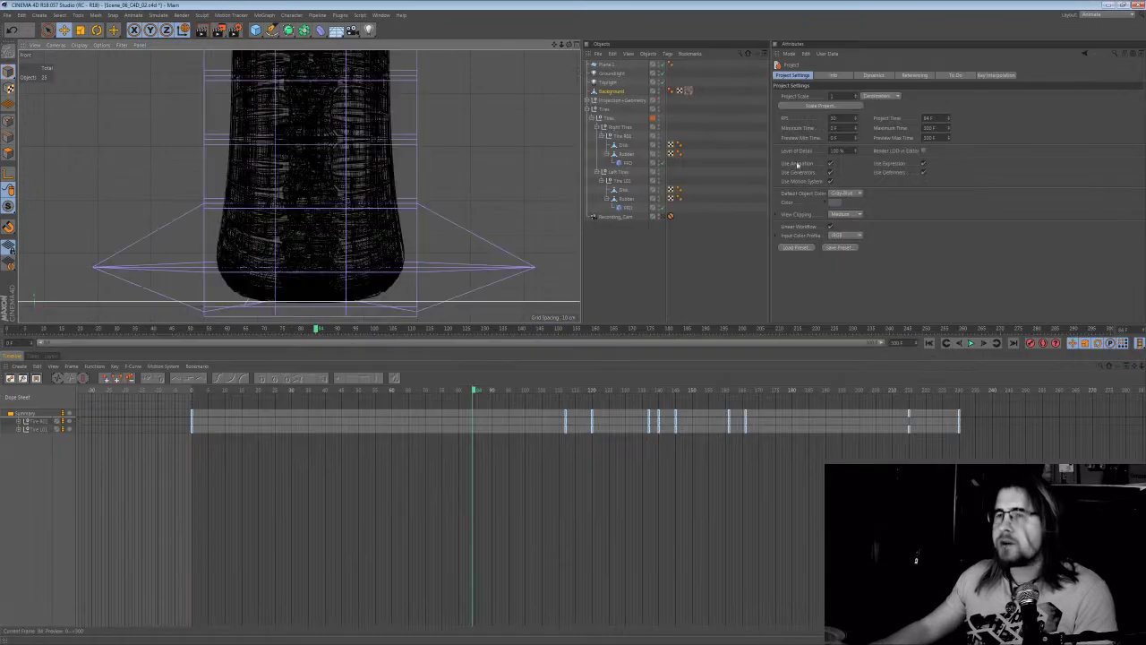
Expand Tire R01's Position, Scale, Rotation and FFD tracks and select a key to view its attributes
{"action": "left_click", "coordinate": [21, 424]}
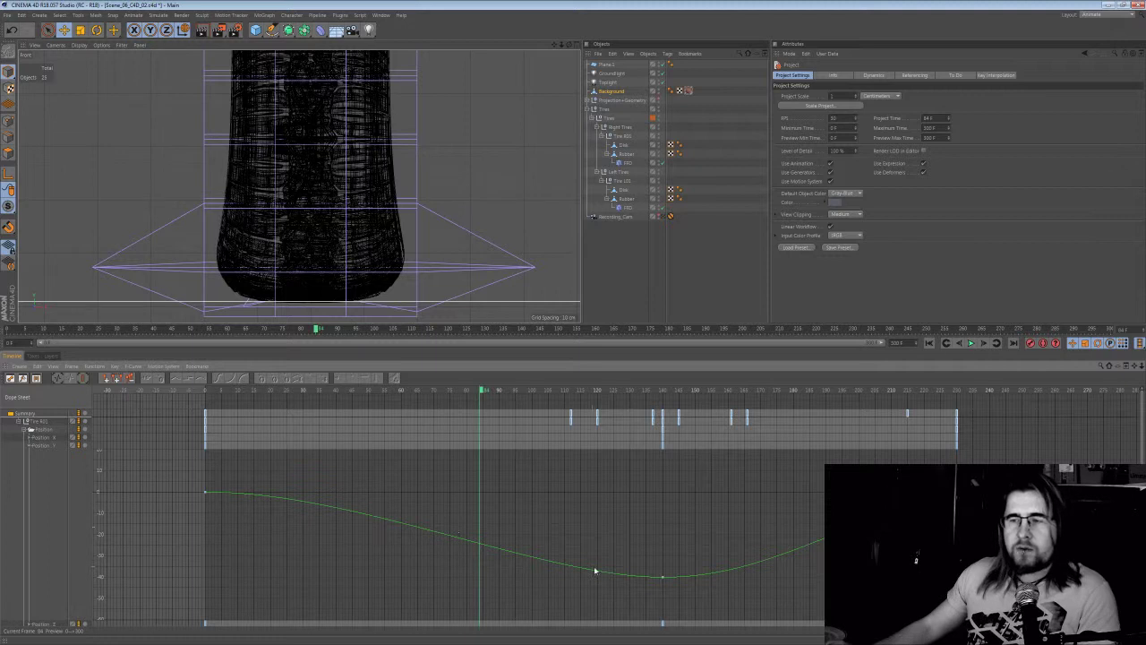
{"action": "mouse_move", "coordinate": [483, 436]}
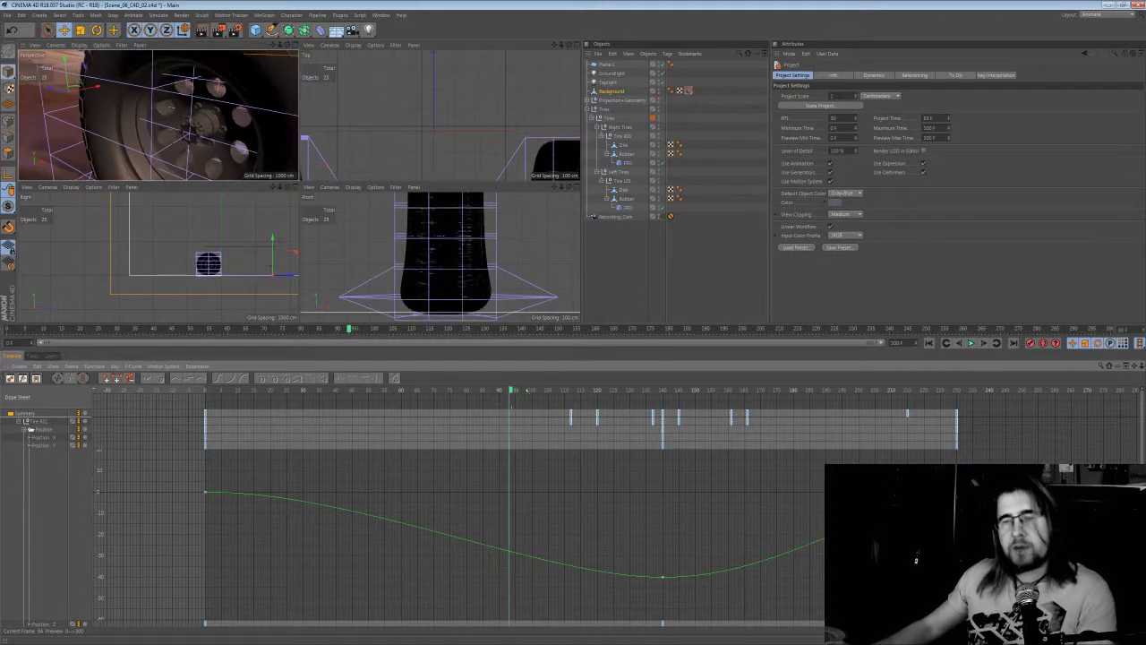
{"action": "left_click", "coordinate": [615, 391]}
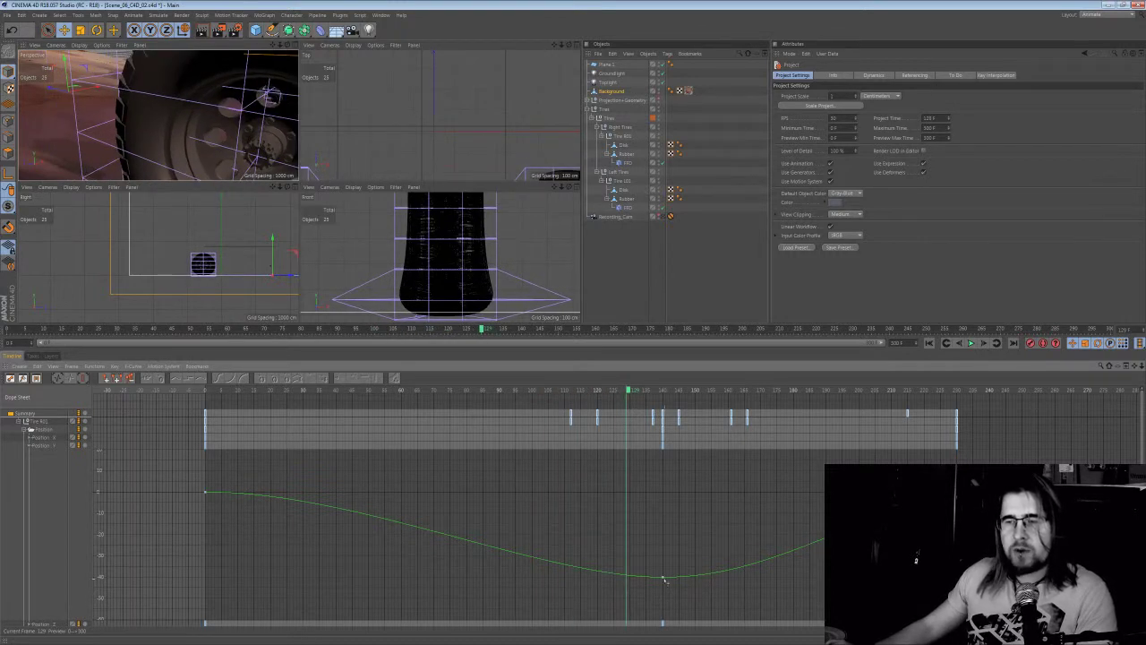
{"action": "left_click", "coordinate": [661, 578]}
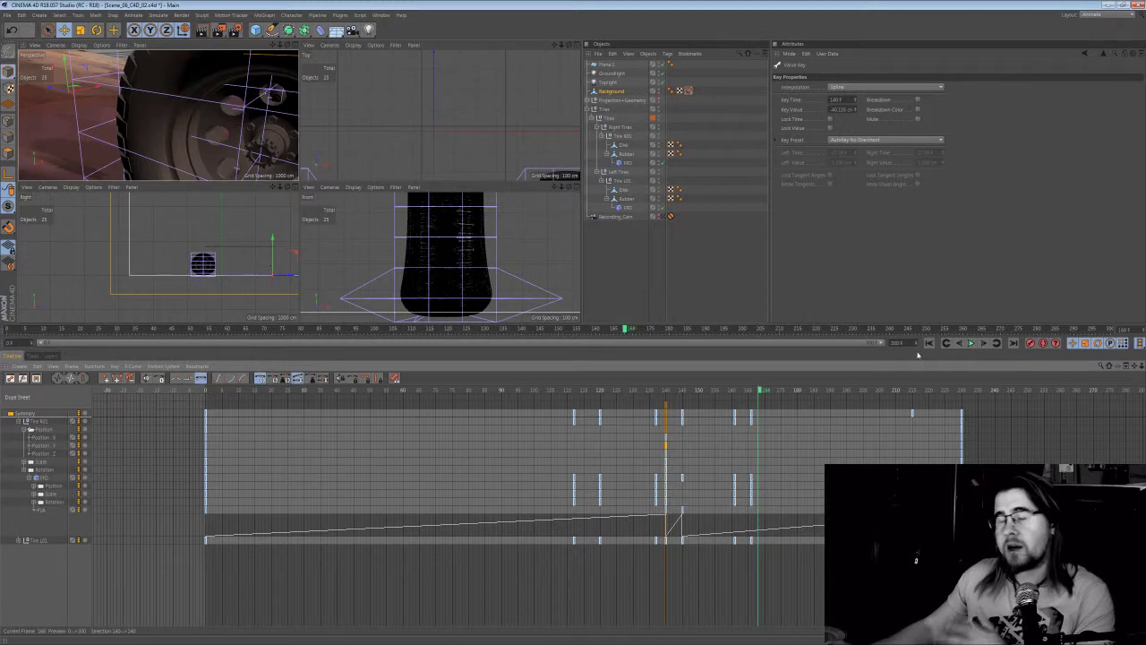
{"action": "mouse_move", "coordinate": [702, 359]}
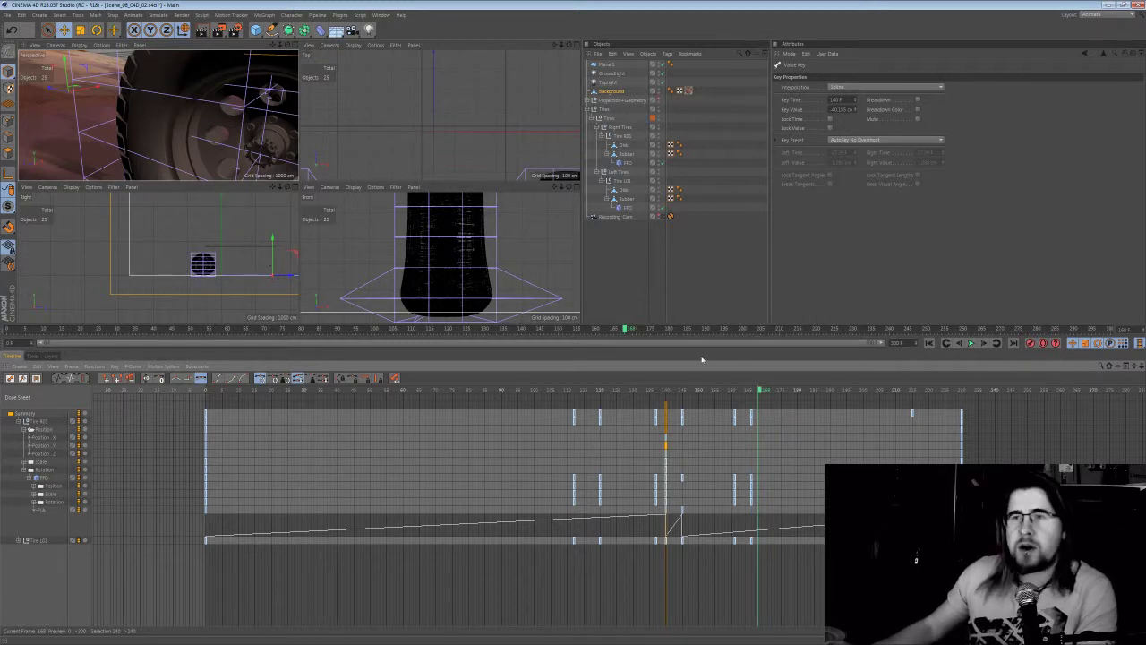
{"action": "mouse_move", "coordinate": [568, 395]}
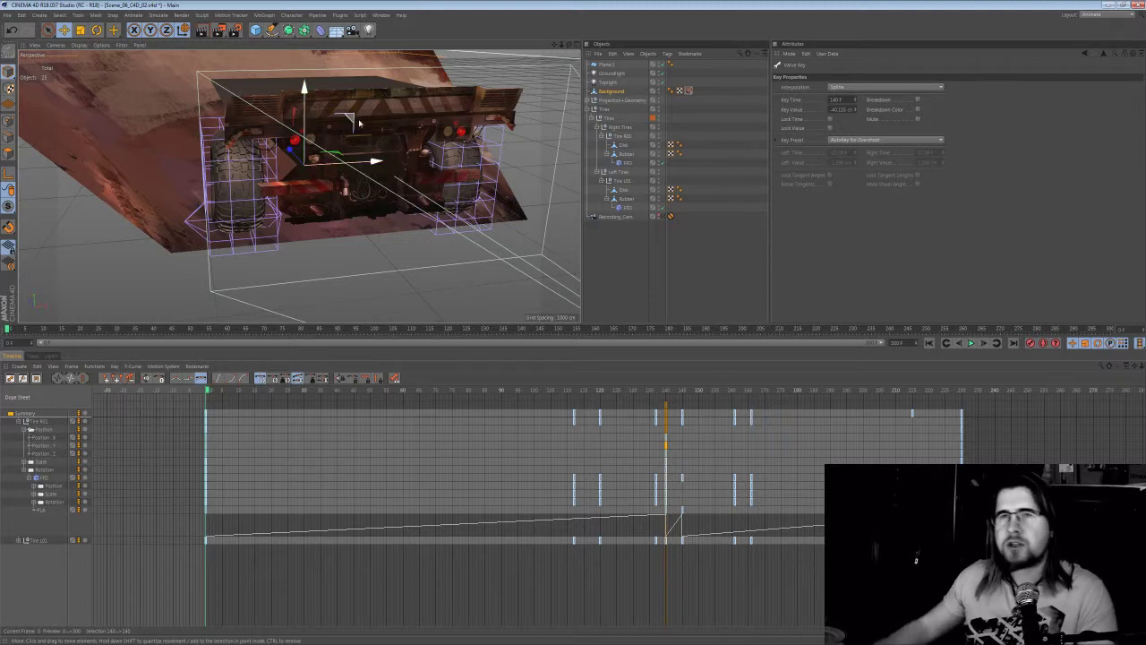
Return to four views, maximize the camera view and choose the Standard layout
{"action": "left_click", "coordinate": [669, 216]}
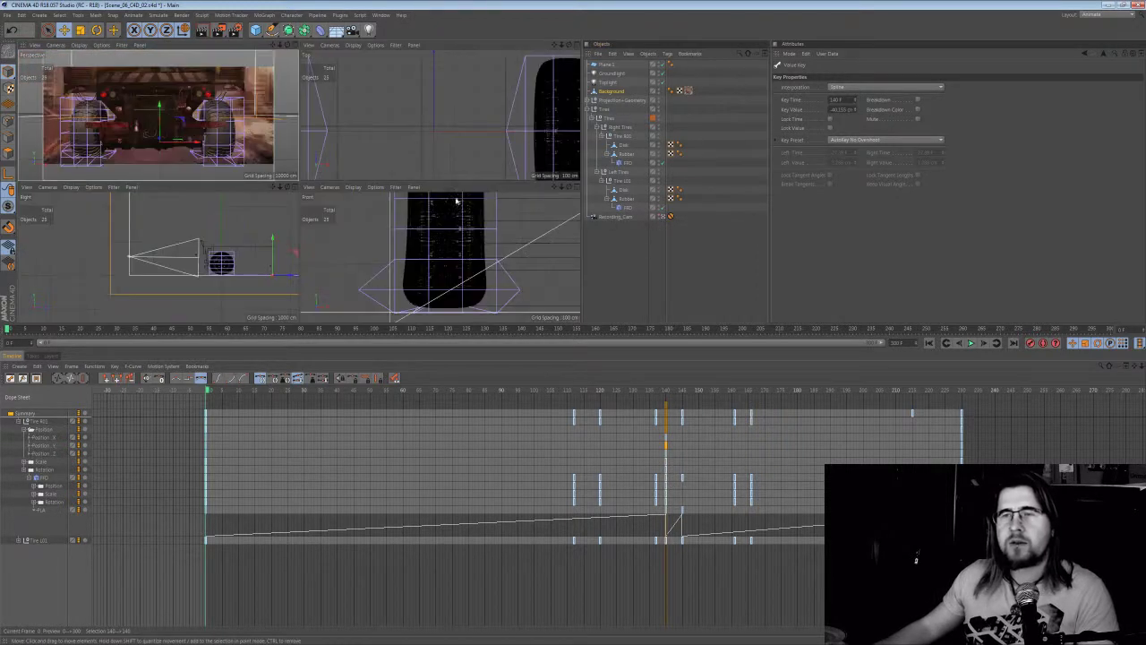
{"action": "left_click", "coordinate": [1093, 14]}
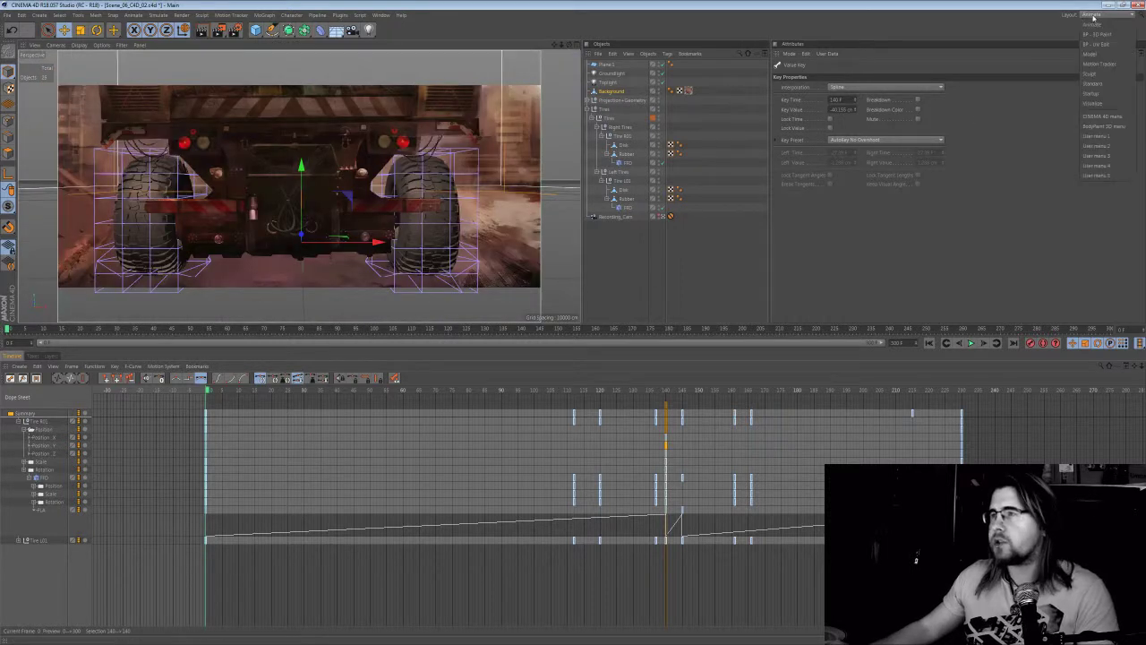
{"action": "mouse_move", "coordinate": [1106, 73]}
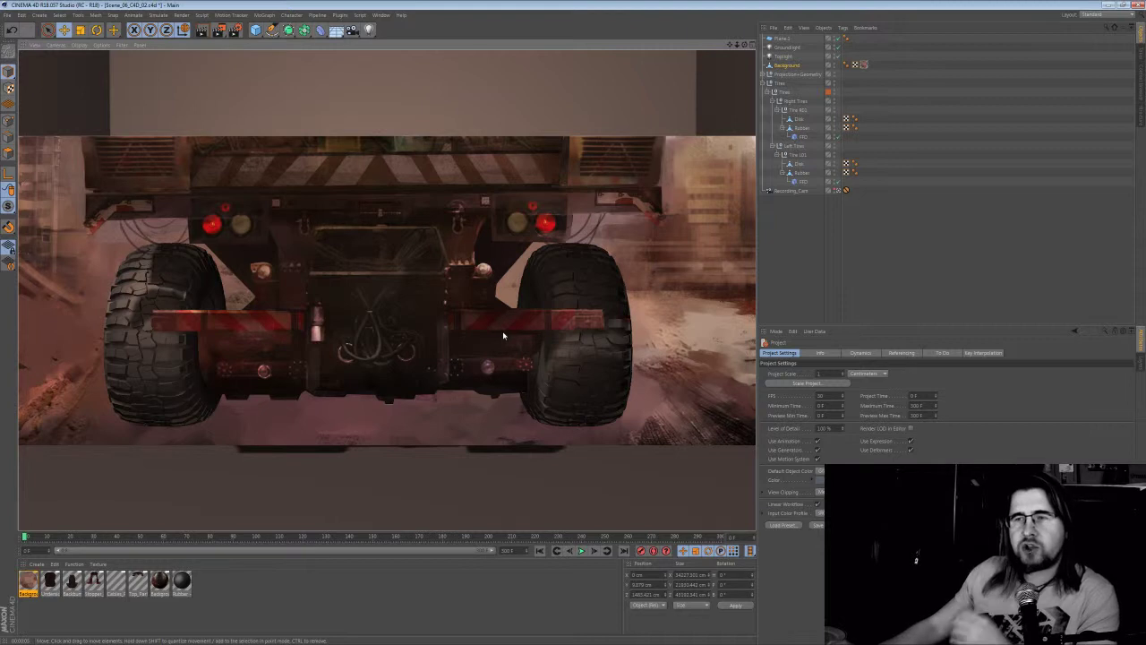
{"action": "mouse_move", "coordinate": [595, 336]}
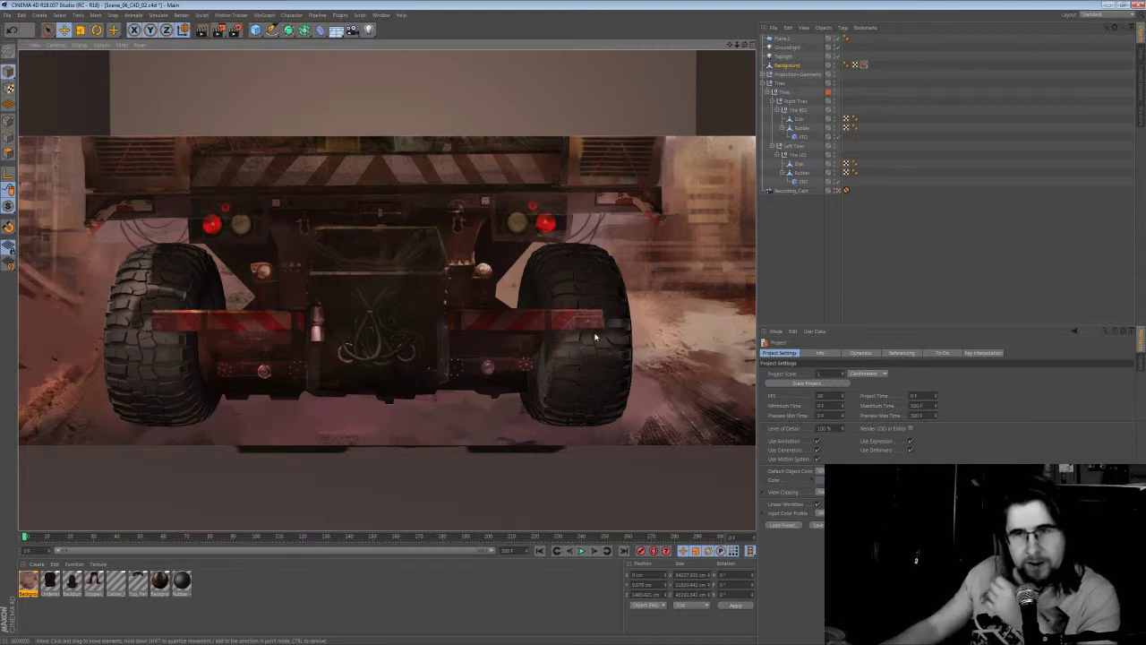
{"action": "mouse_move", "coordinate": [614, 324]}
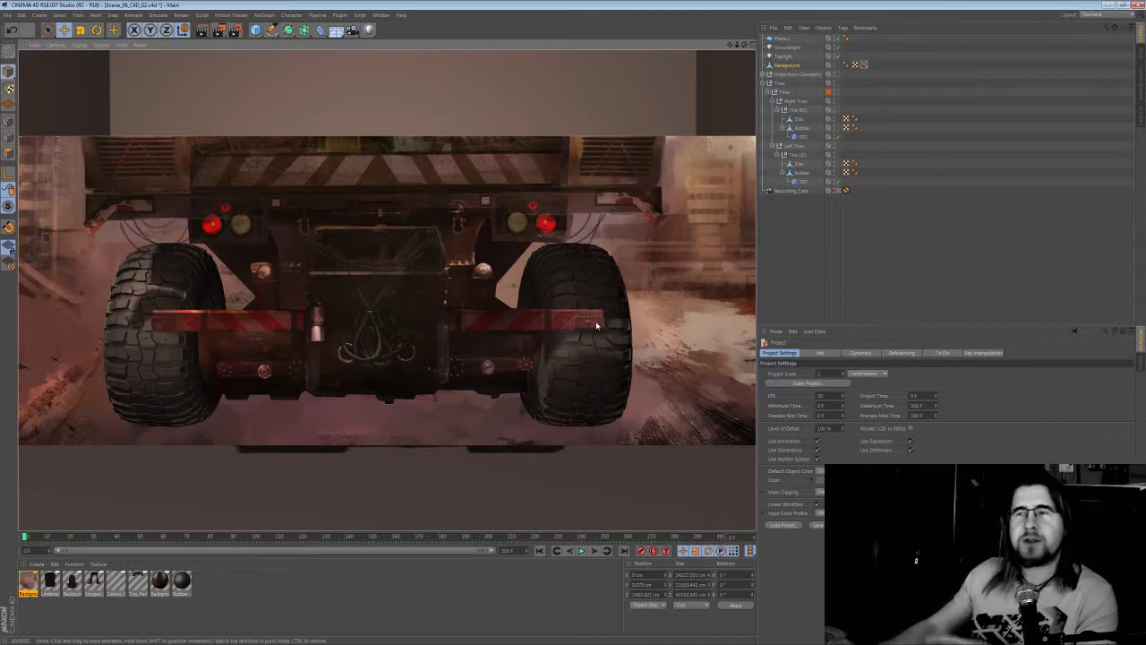
{"action": "mouse_move", "coordinate": [612, 328]}
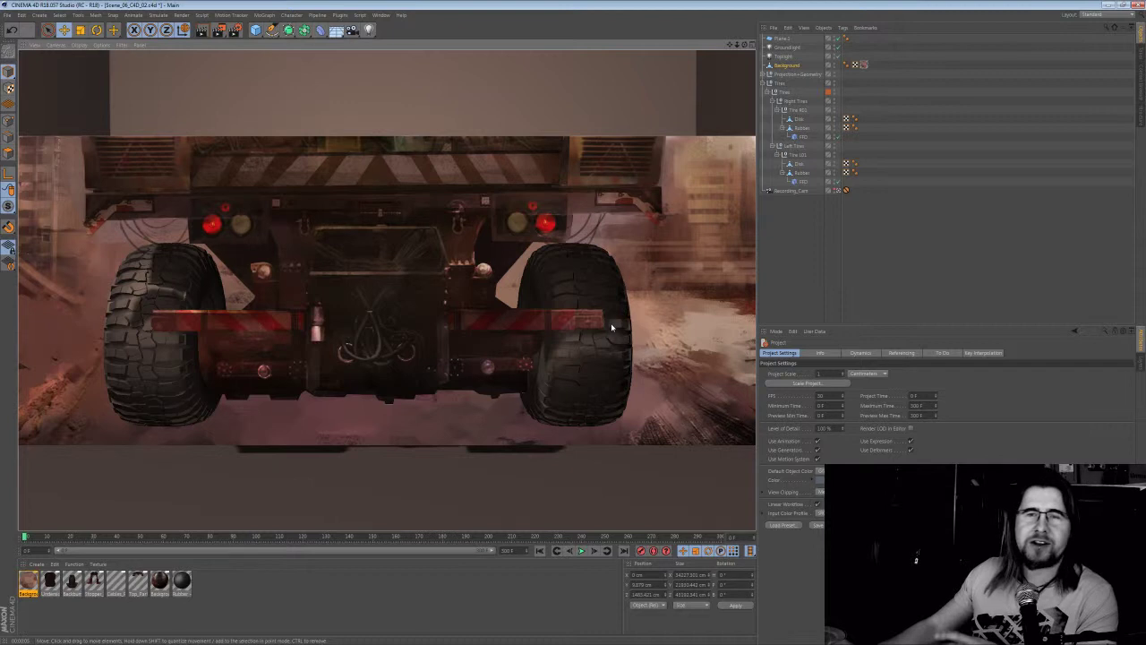
{"action": "mouse_move", "coordinate": [583, 316]}
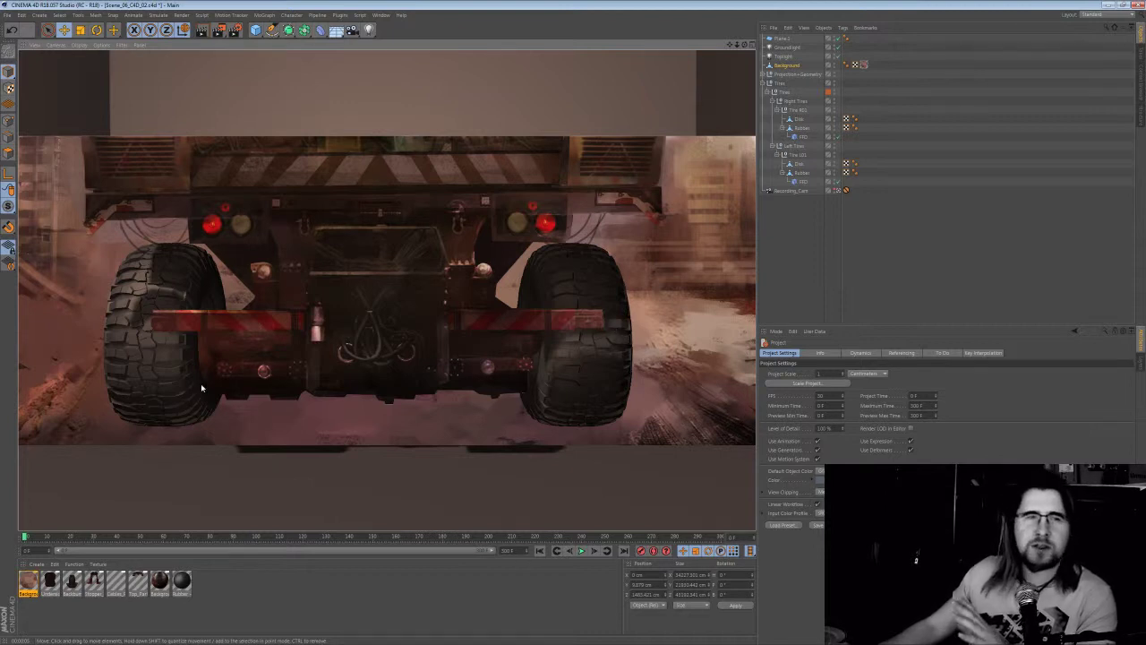
{"action": "mouse_move", "coordinate": [170, 367]}
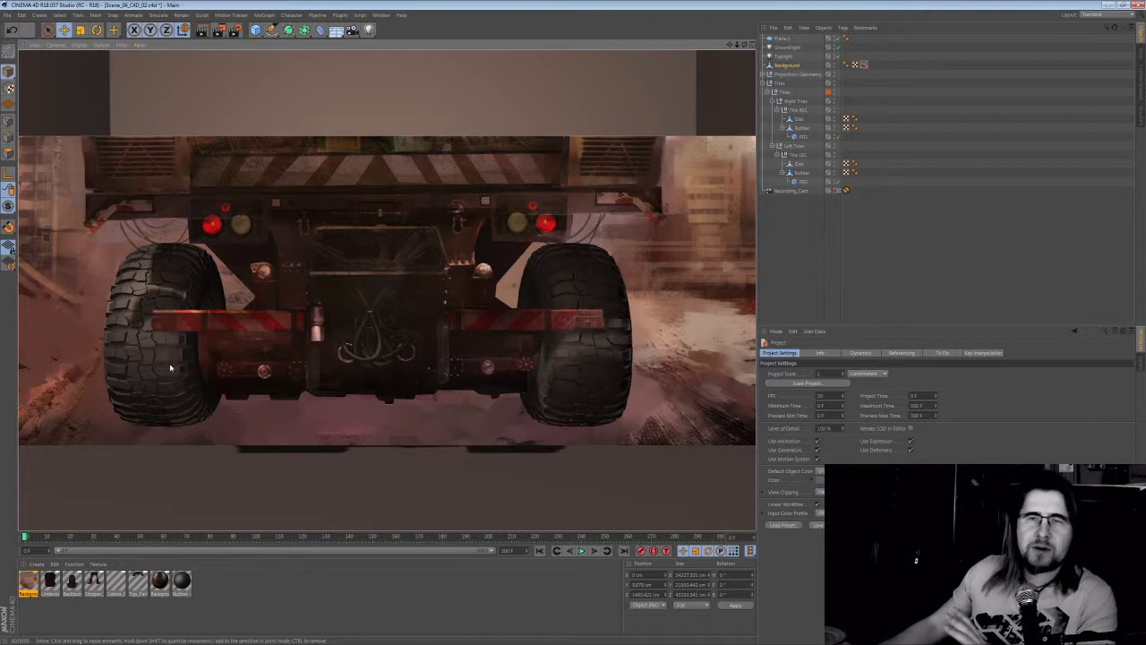
{"action": "mouse_move", "coordinate": [174, 383]}
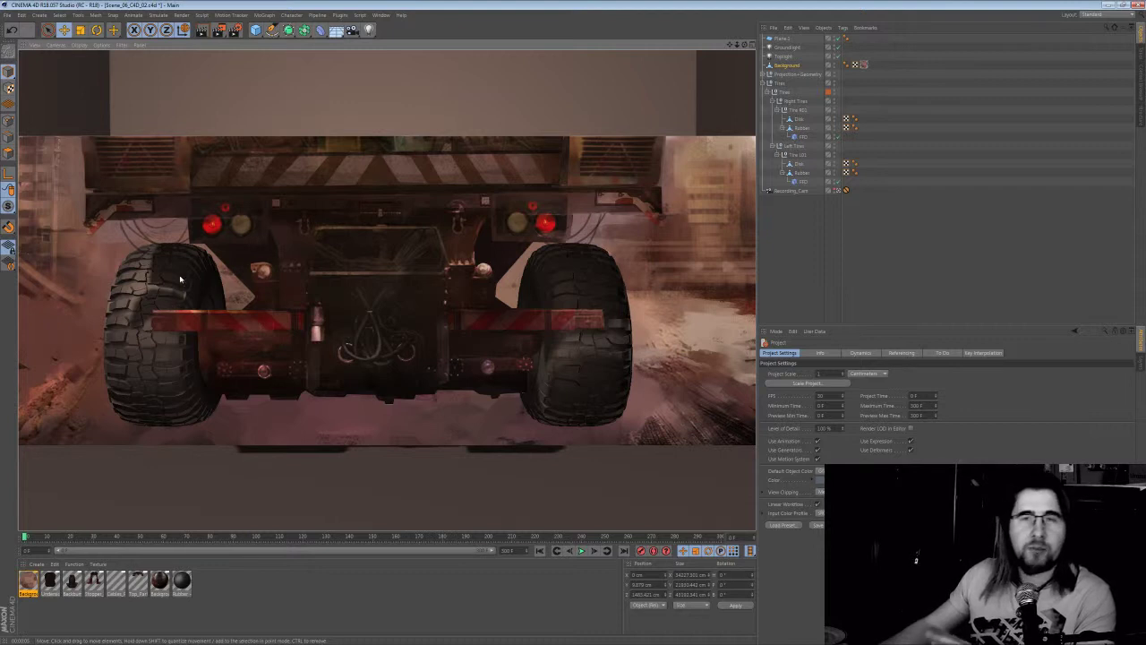
{"action": "mouse_move", "coordinate": [230, 278]}
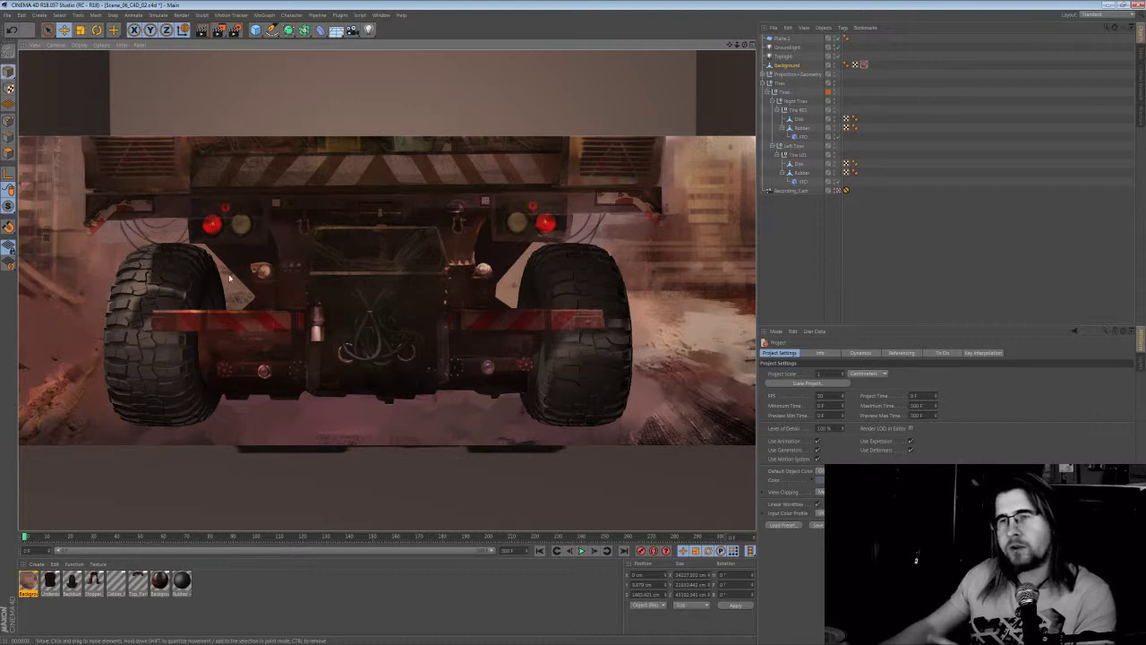
{"action": "mouse_move", "coordinate": [170, 300]}
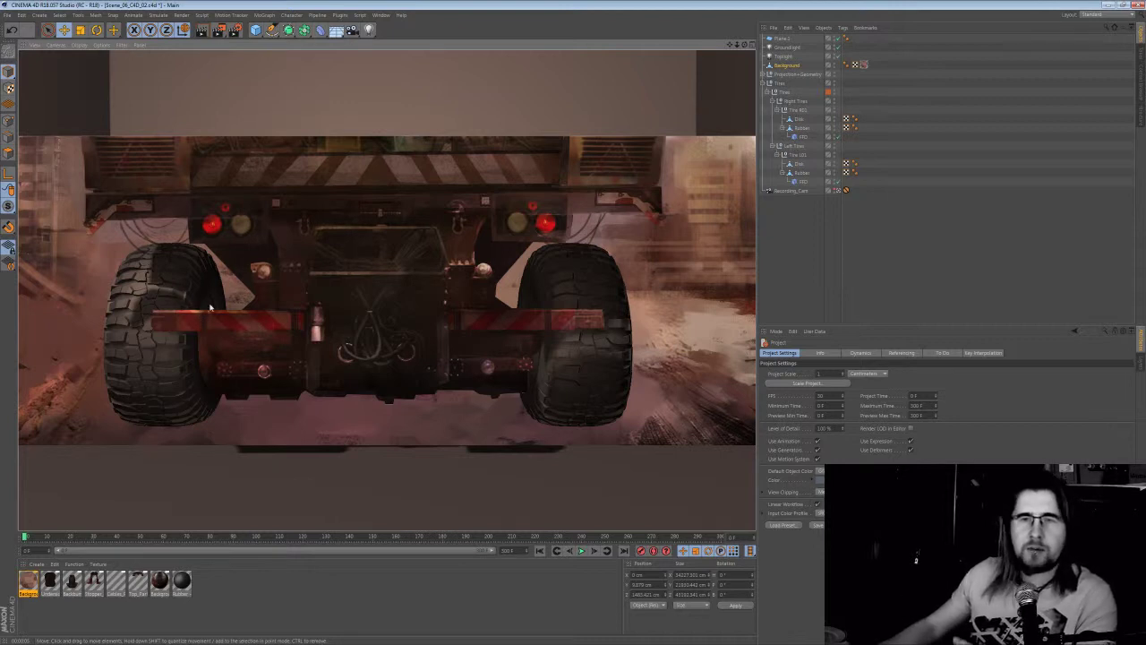
{"action": "mouse_move", "coordinate": [280, 313]}
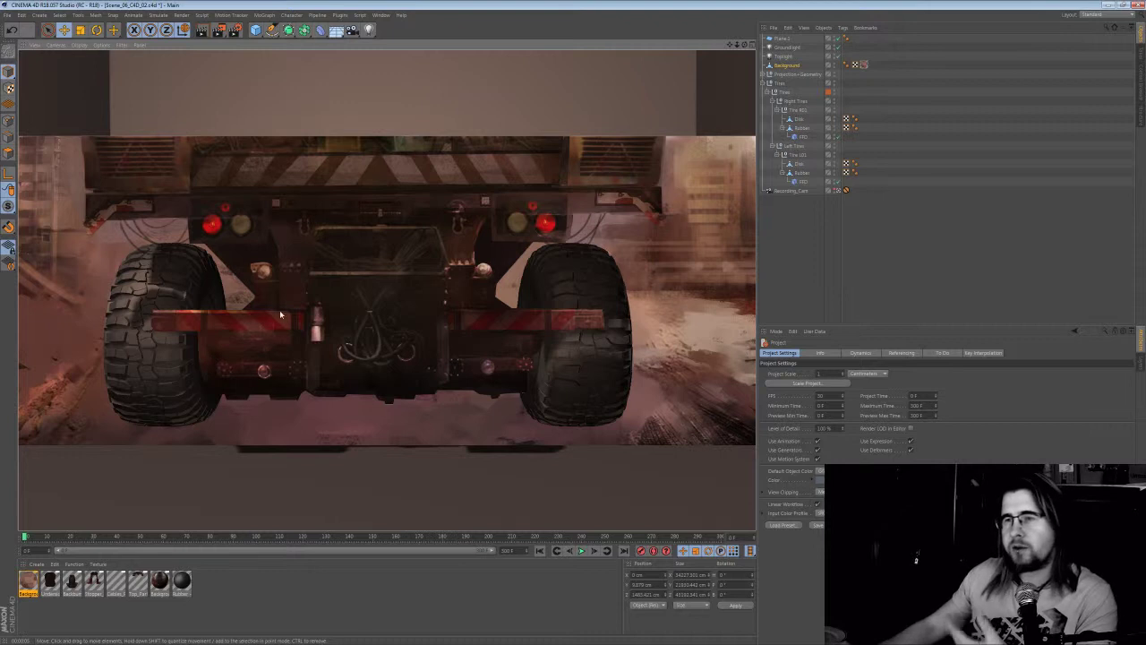
{"action": "mouse_move", "coordinate": [181, 385]}
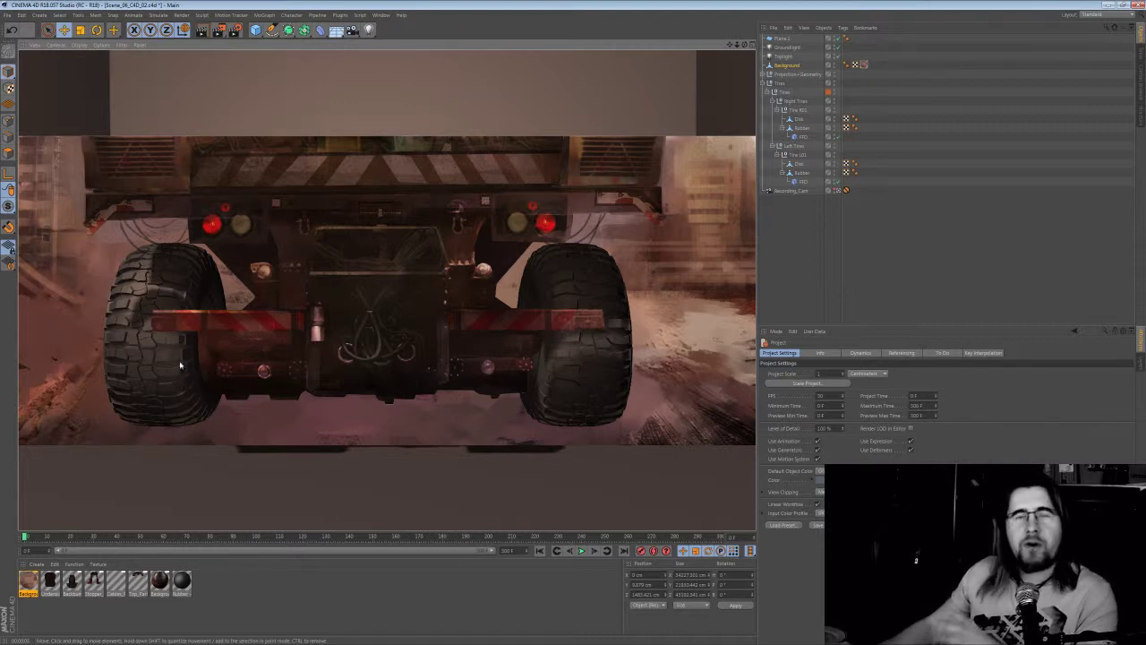
{"action": "mouse_move", "coordinate": [275, 346]}
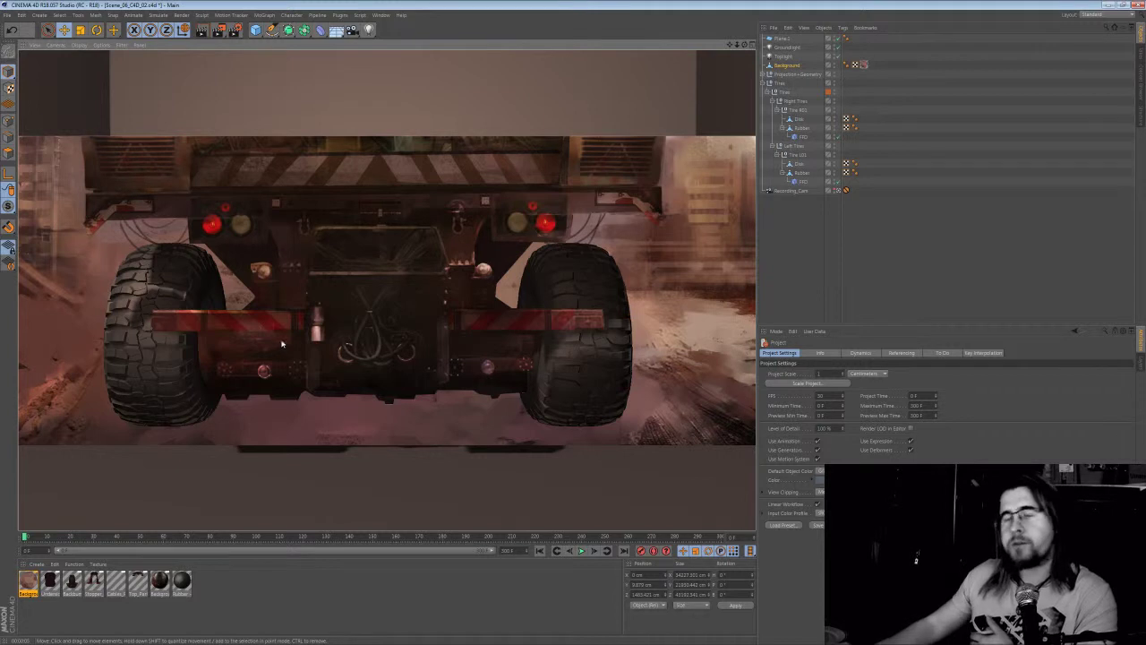
{"action": "mouse_move", "coordinate": [828, 201]}
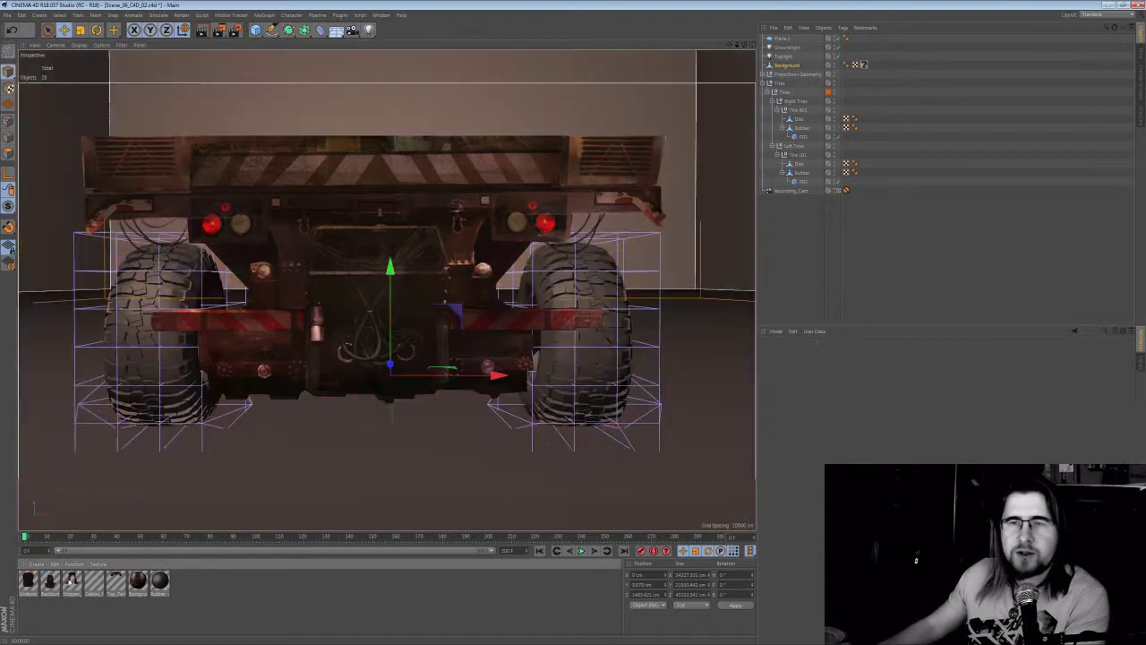
Enable Enhanced OpenGL shadows to preview the tires casting shadows on the floor
{"action": "left_click", "coordinate": [203, 31]}
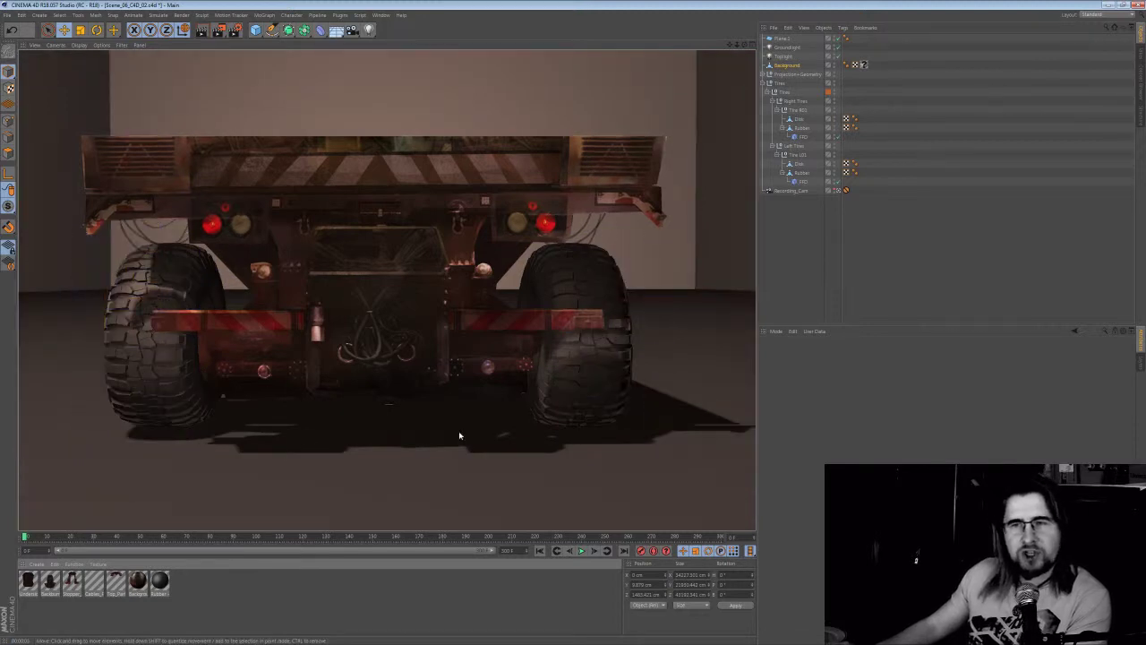
{"action": "mouse_move", "coordinate": [350, 272]}
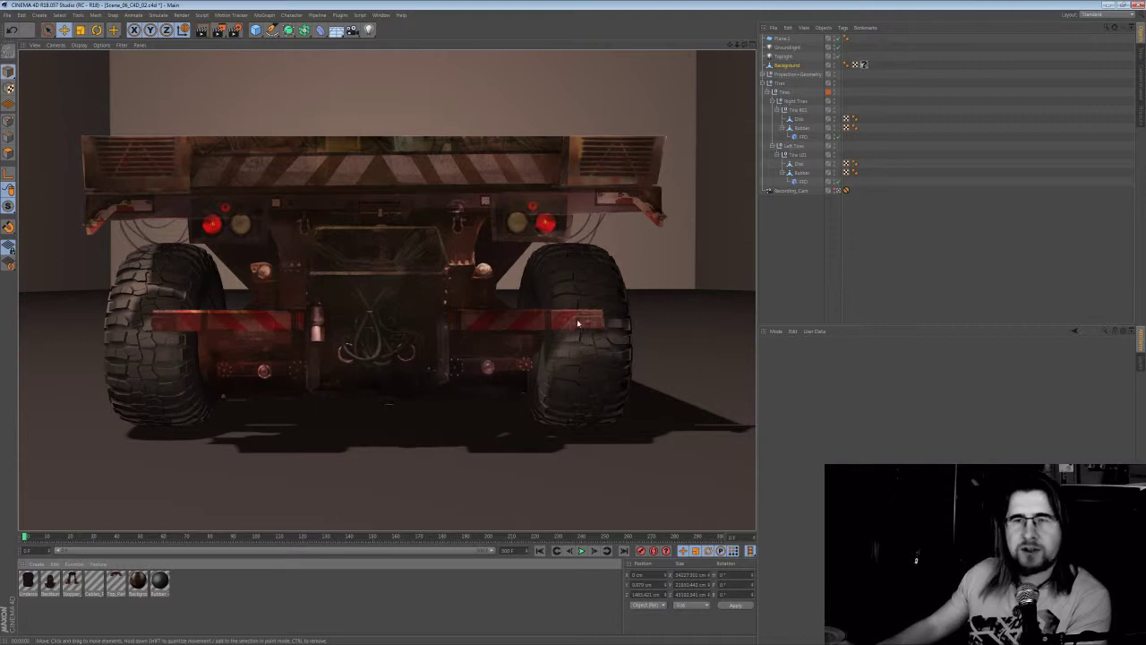
{"action": "mouse_move", "coordinate": [542, 355]}
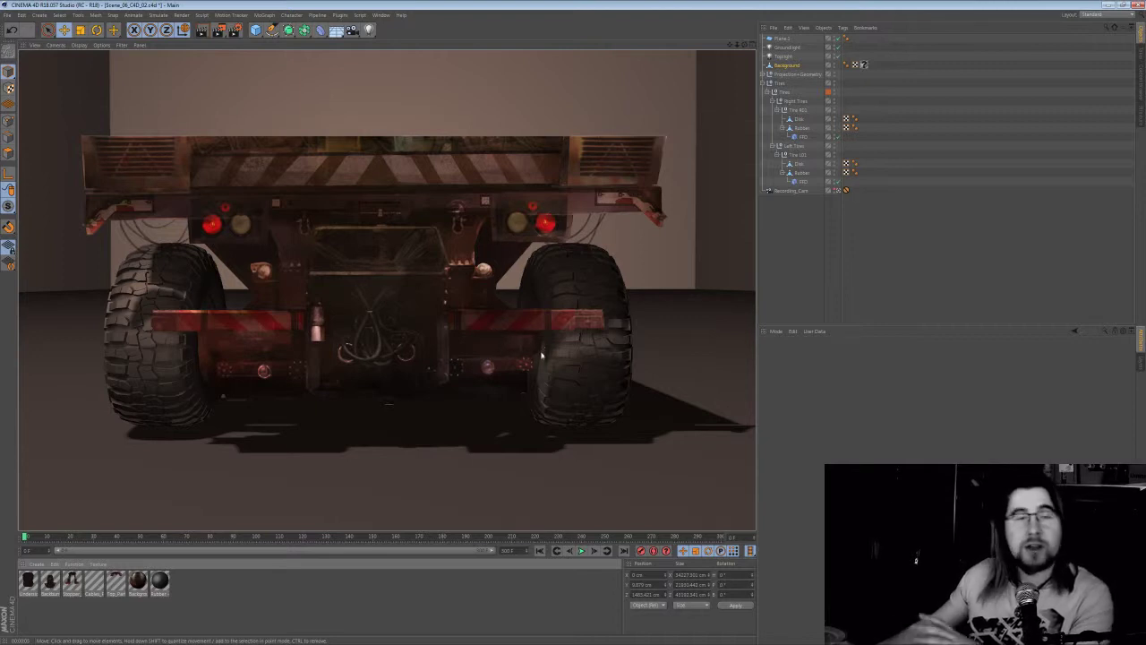
{"action": "mouse_move", "coordinate": [541, 317]}
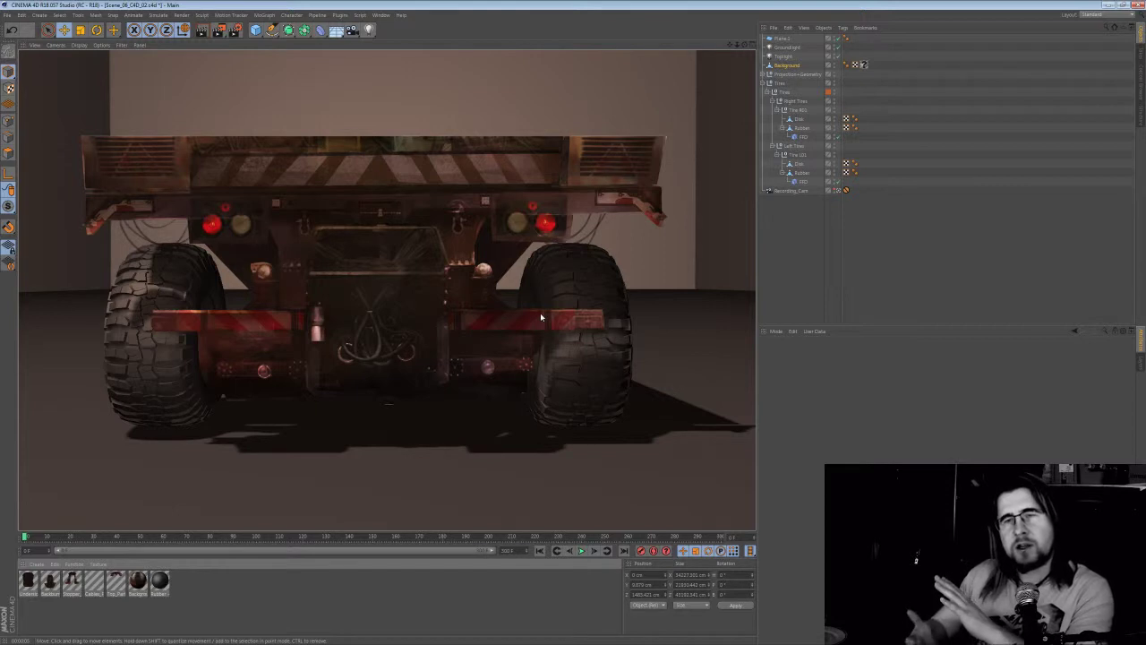
{"action": "mouse_move", "coordinate": [556, 309]}
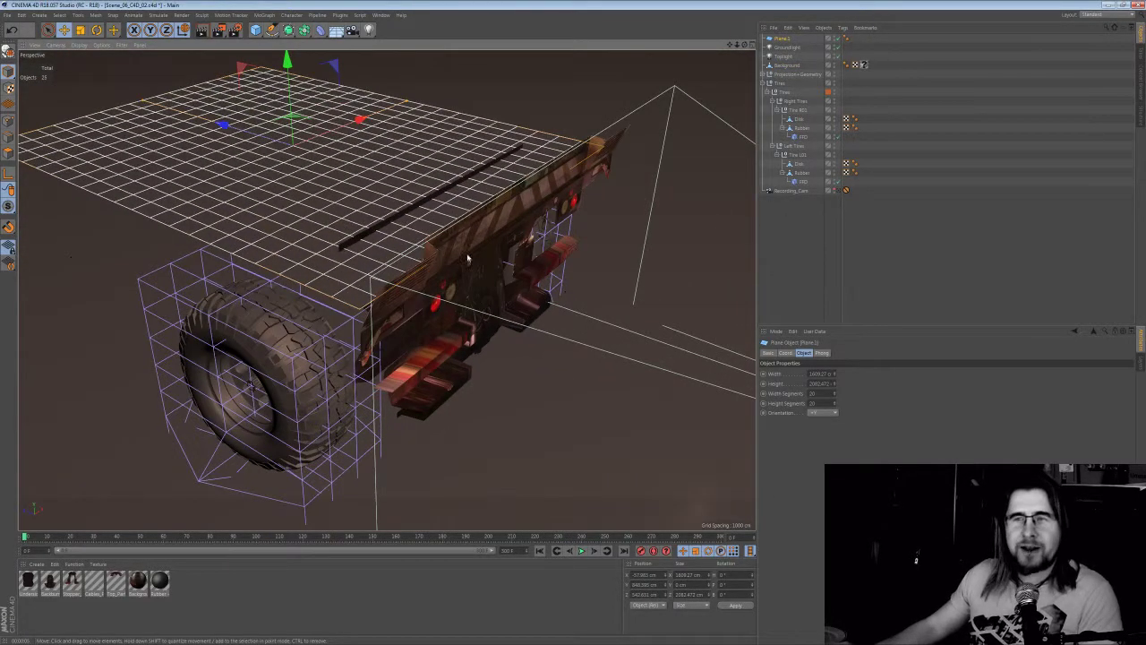
Orbit the Perspective view beneath Plane 1 and around the caged tire
{"action": "left_click_drag", "start_coordinate": [466, 260], "coordinate": [242, 188]}
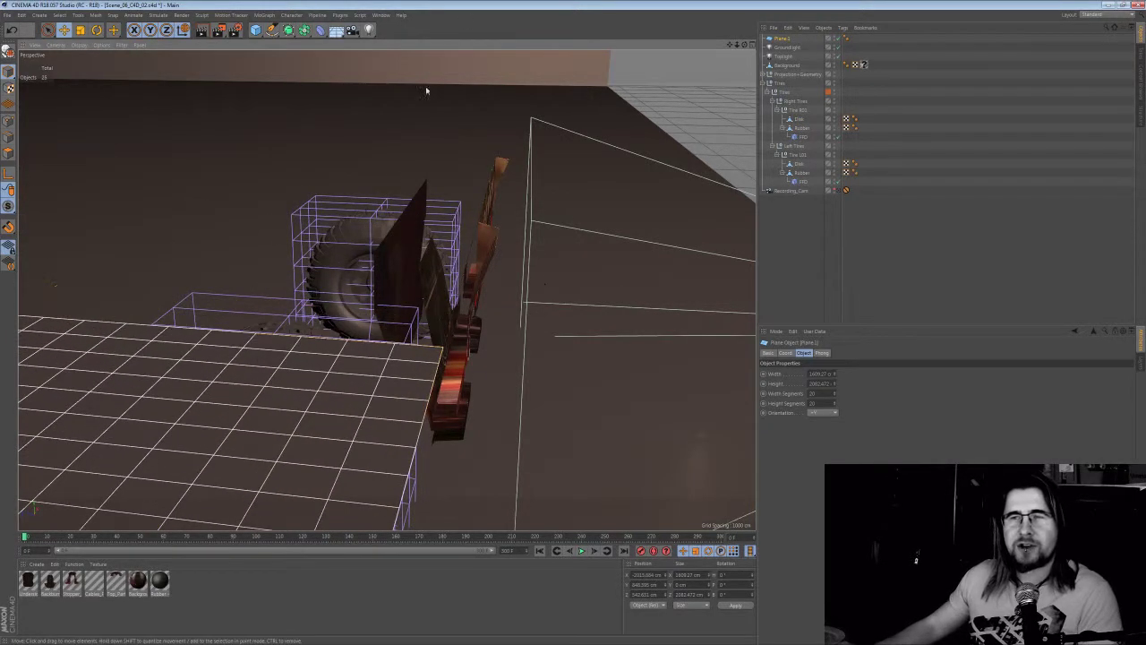
{"action": "left_click_drag", "start_coordinate": [426, 92], "coordinate": [227, 315]}
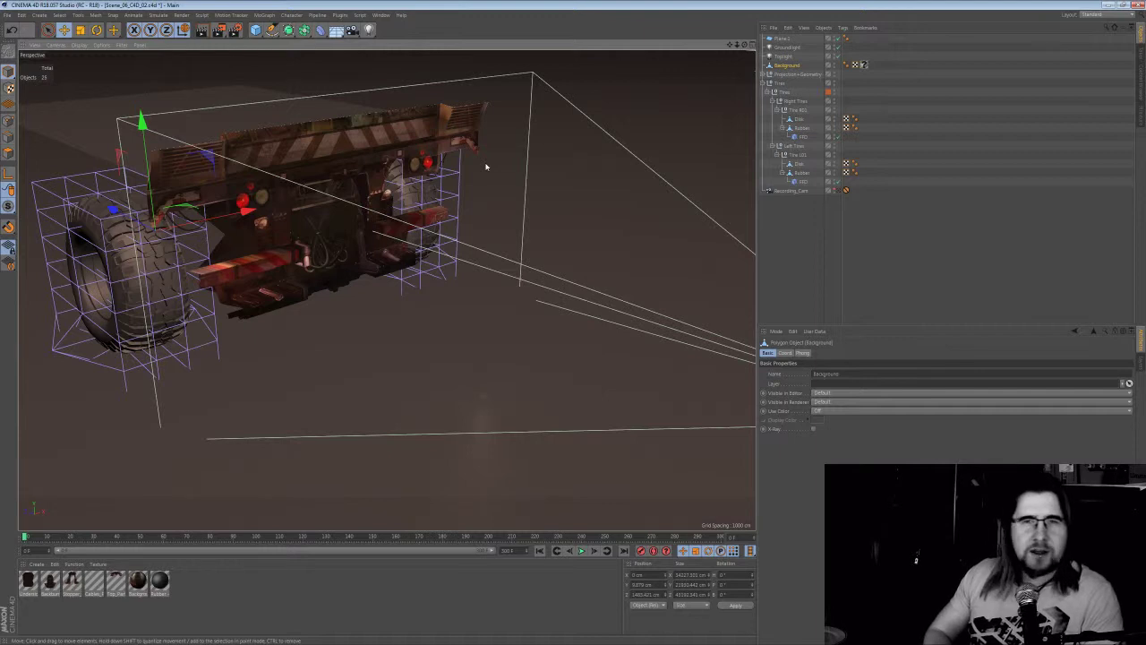
{"action": "mouse_move", "coordinate": [601, 140]}
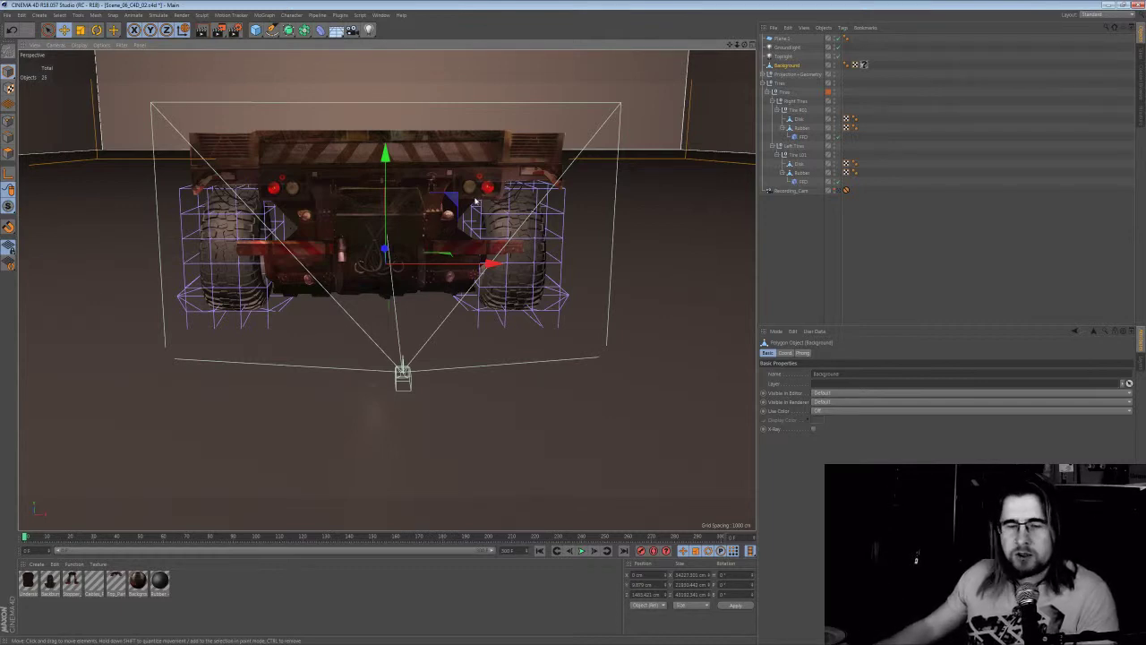
{"action": "mouse_move", "coordinate": [551, 202]}
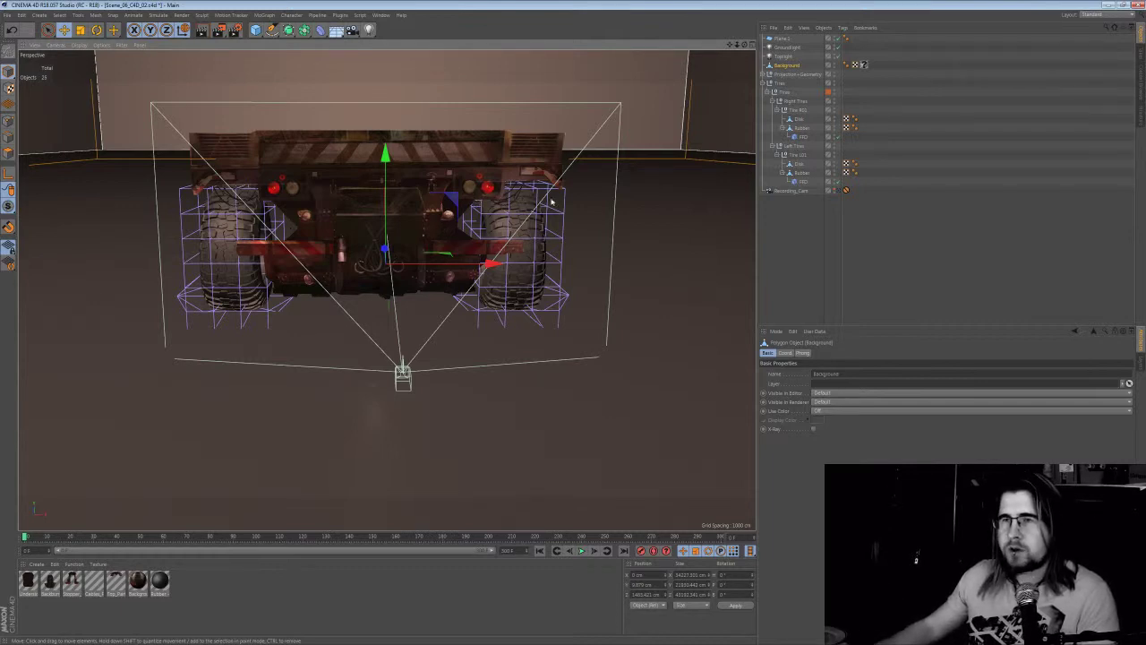